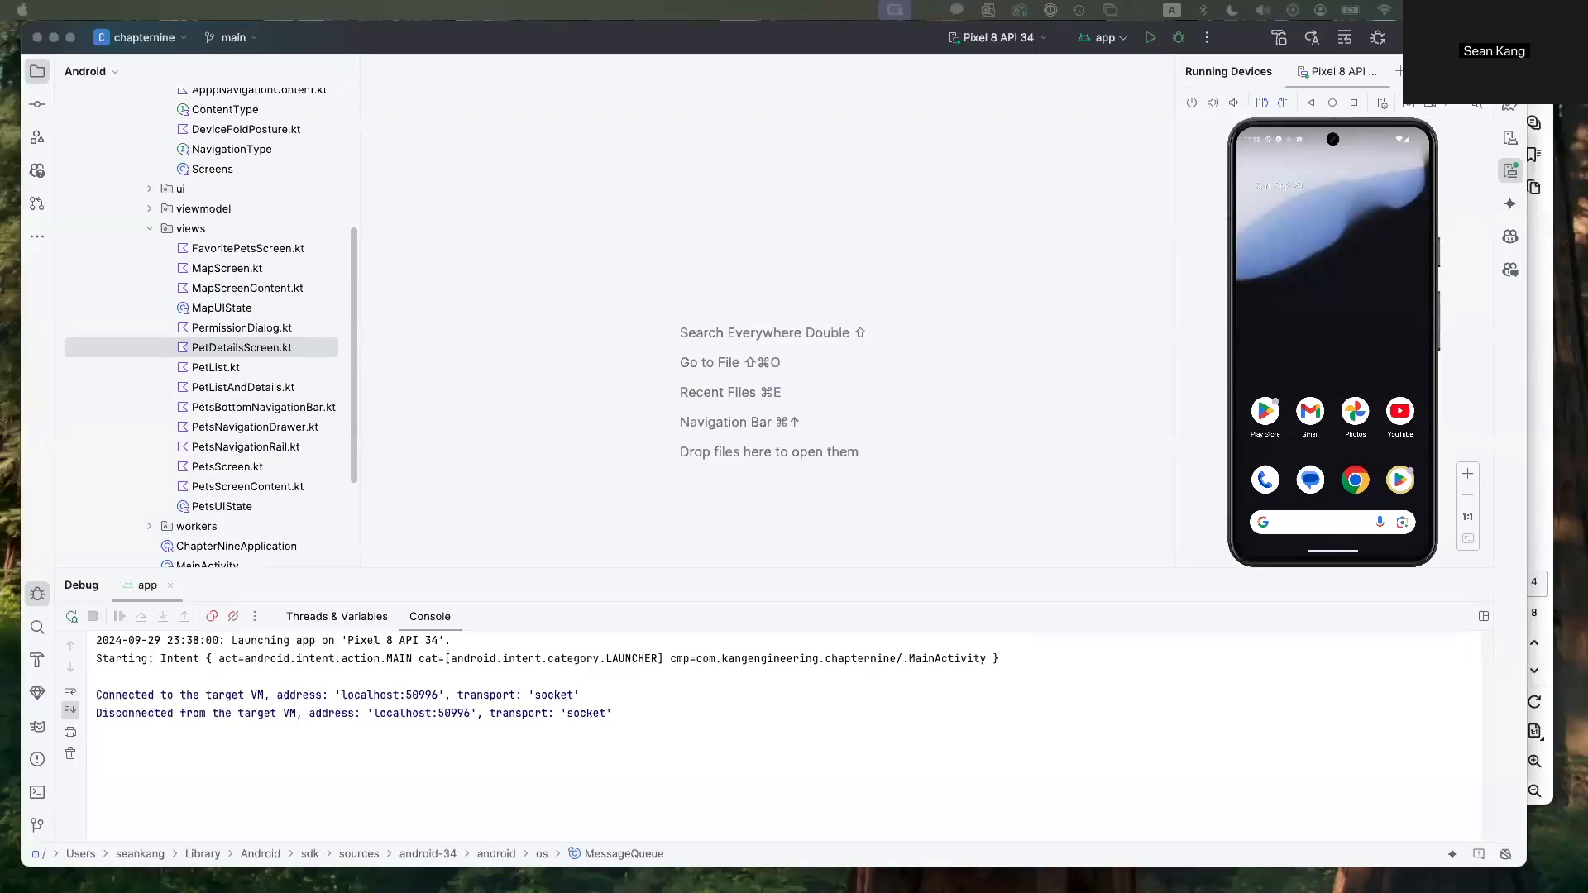
mouse_move(1082, 604)
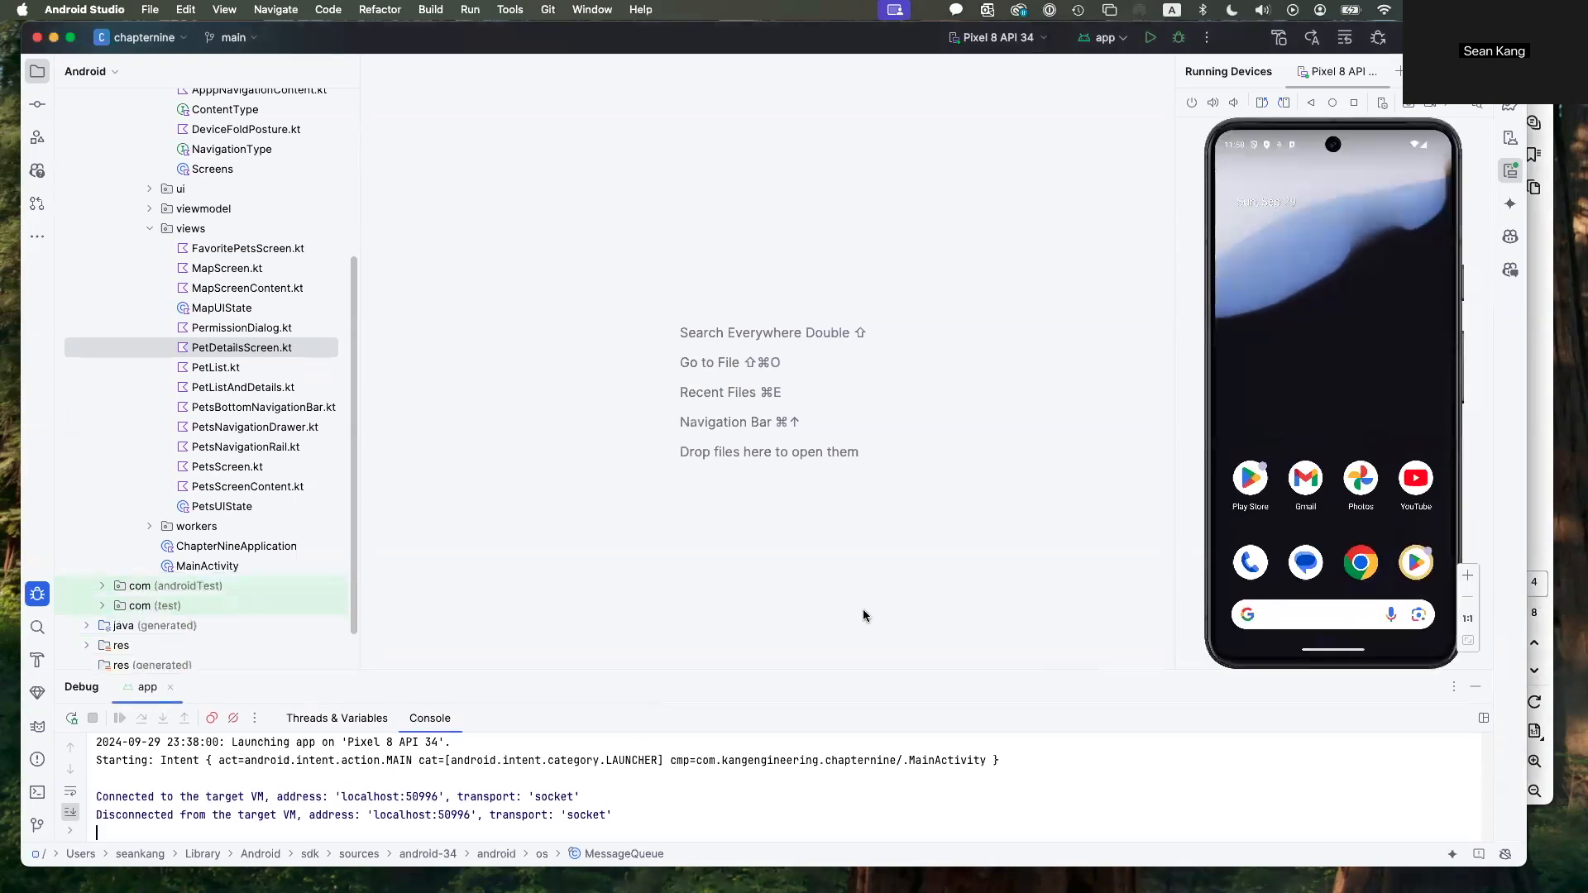
mouse_move(805, 510)
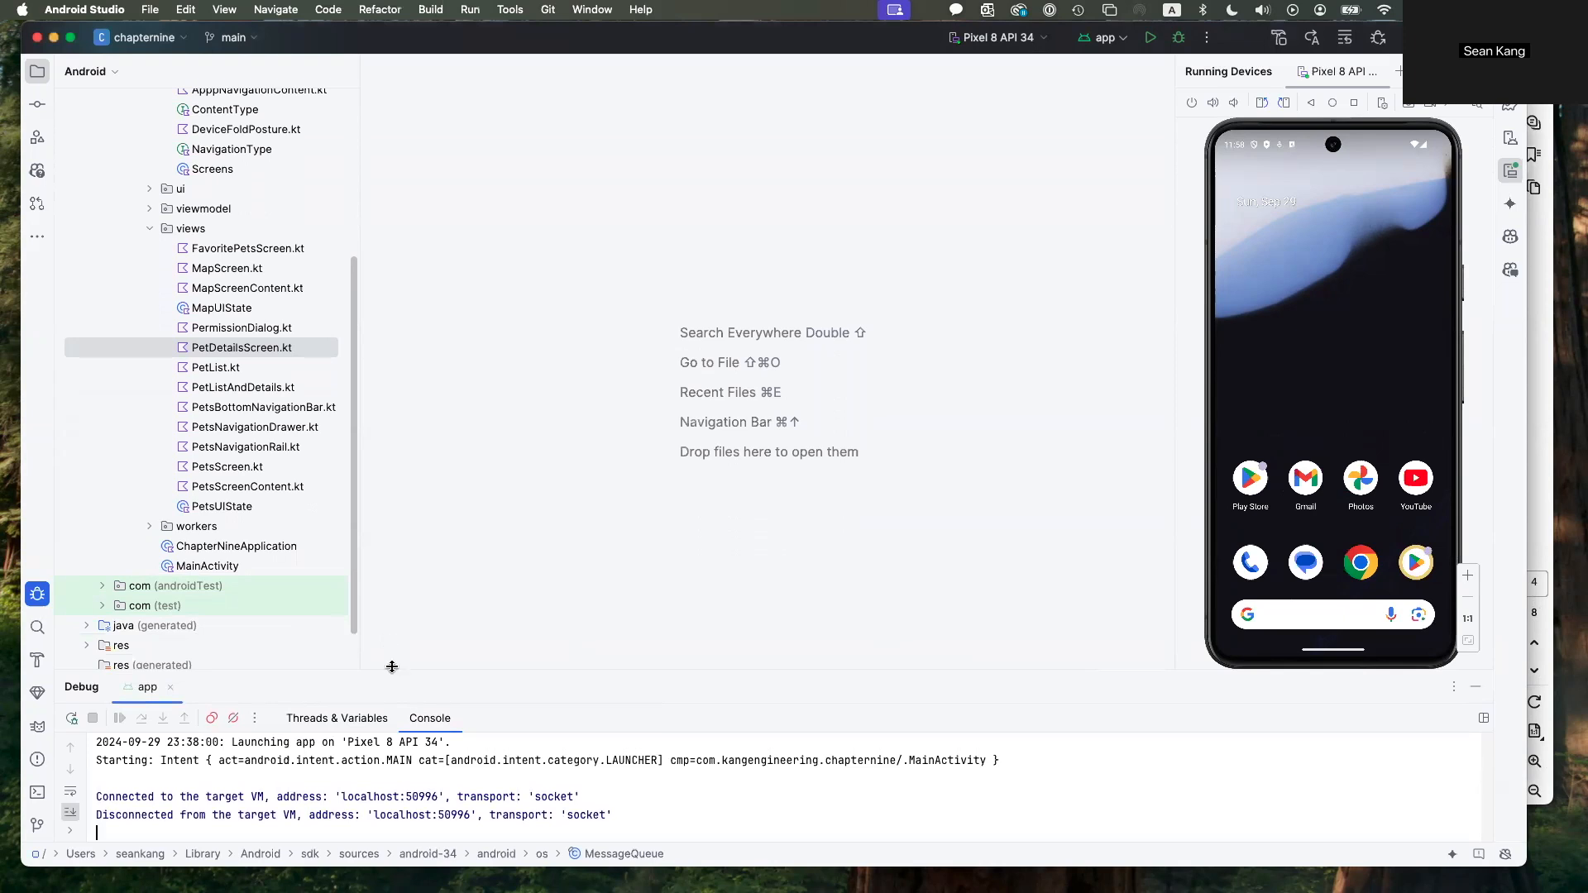
mouse_move(439, 685)
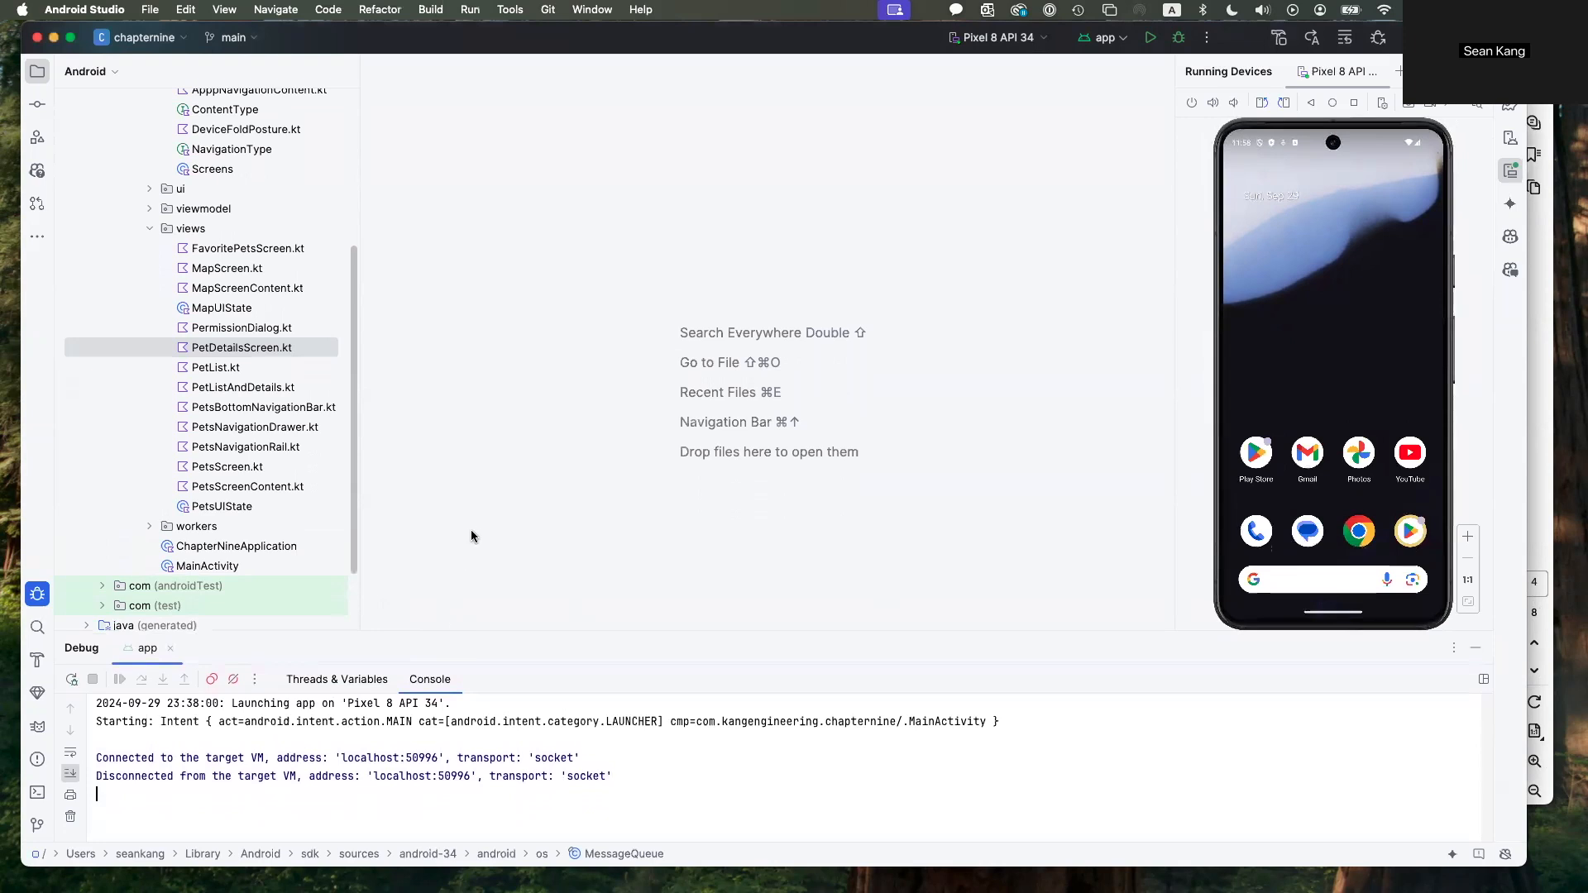
mouse_move(413, 541)
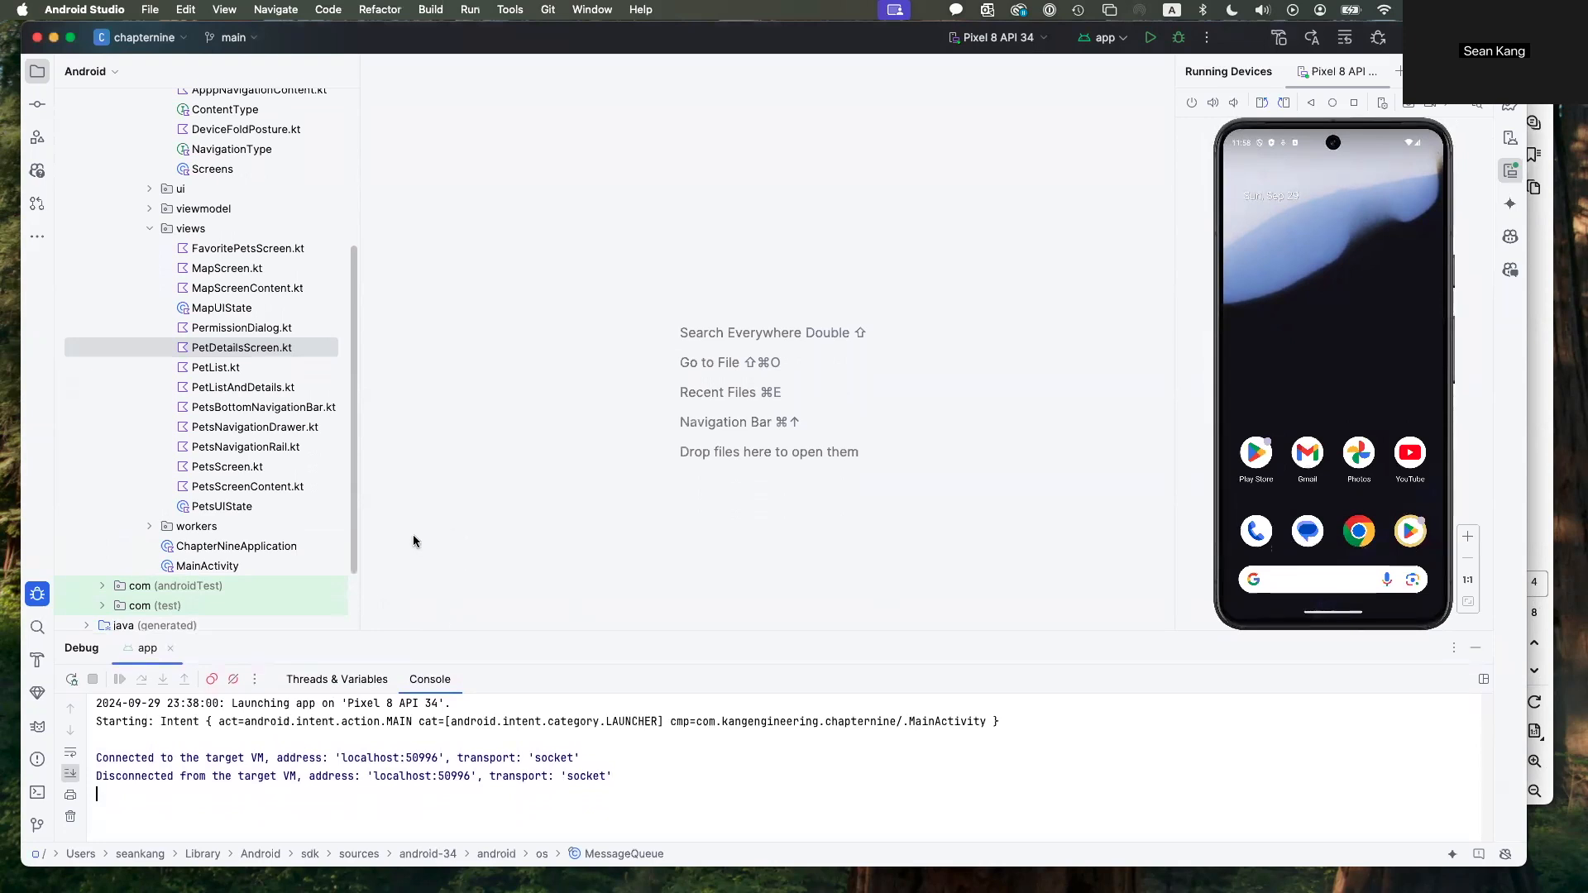
mouse_move(970, 383)
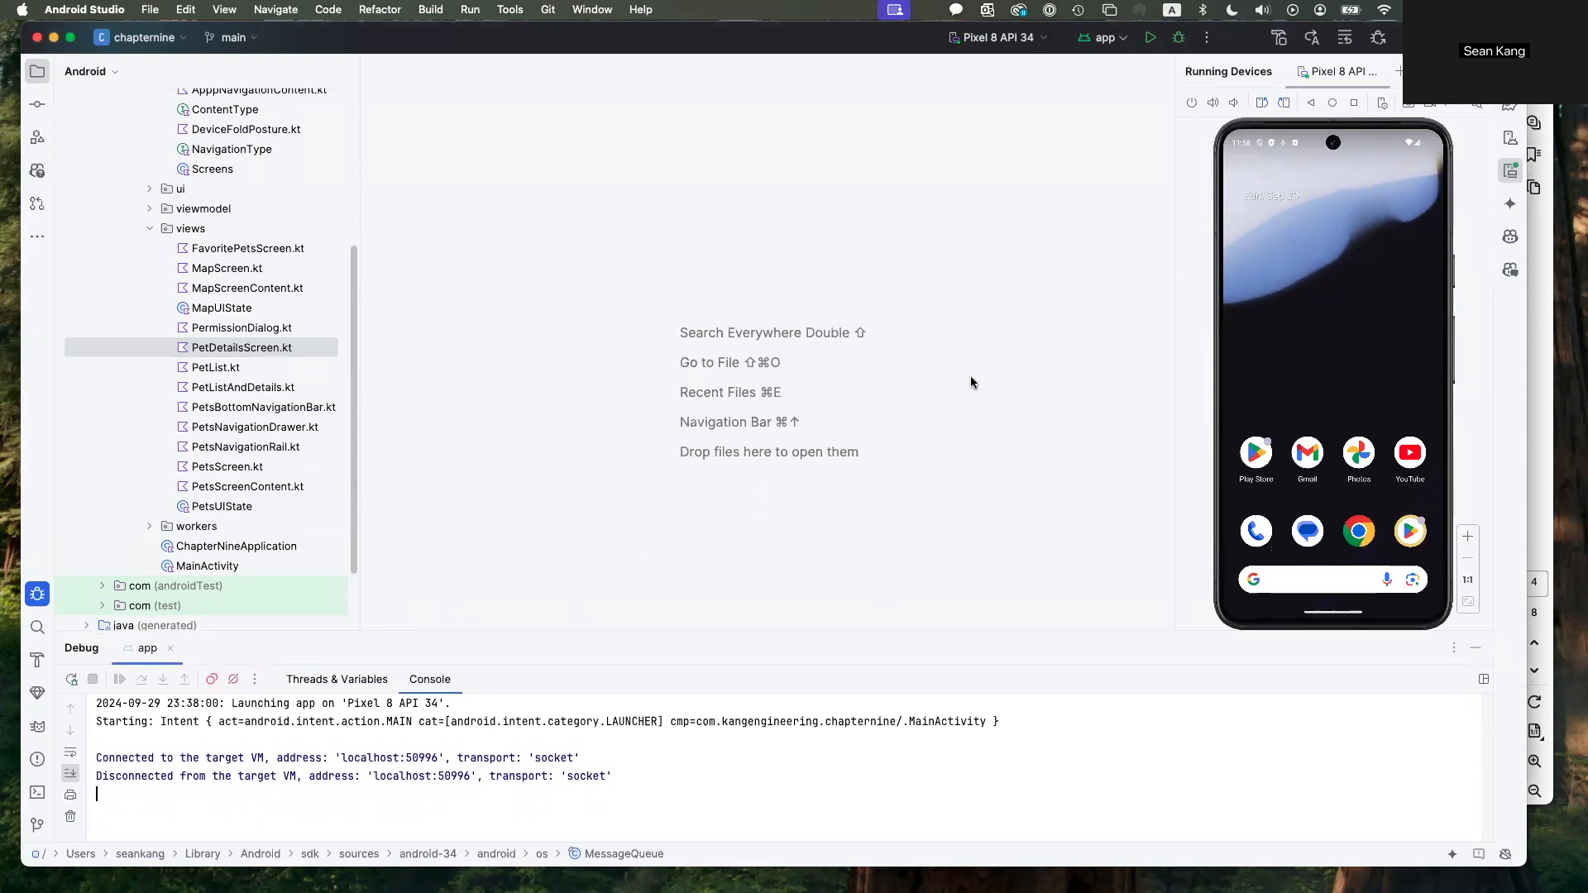
mouse_move(507, 442)
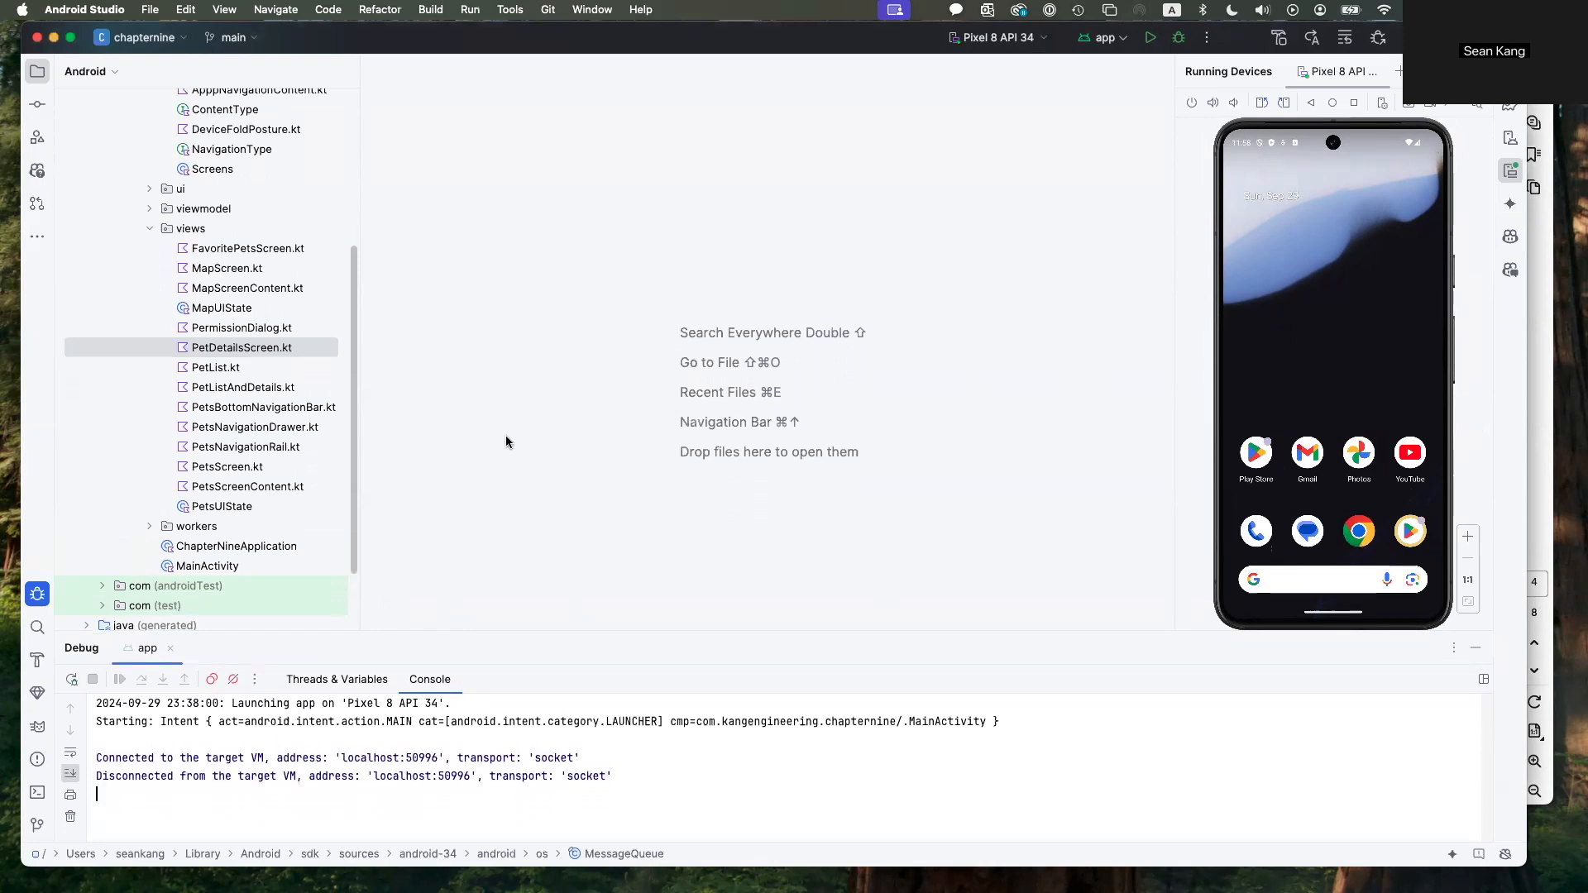
mouse_move(411, 538)
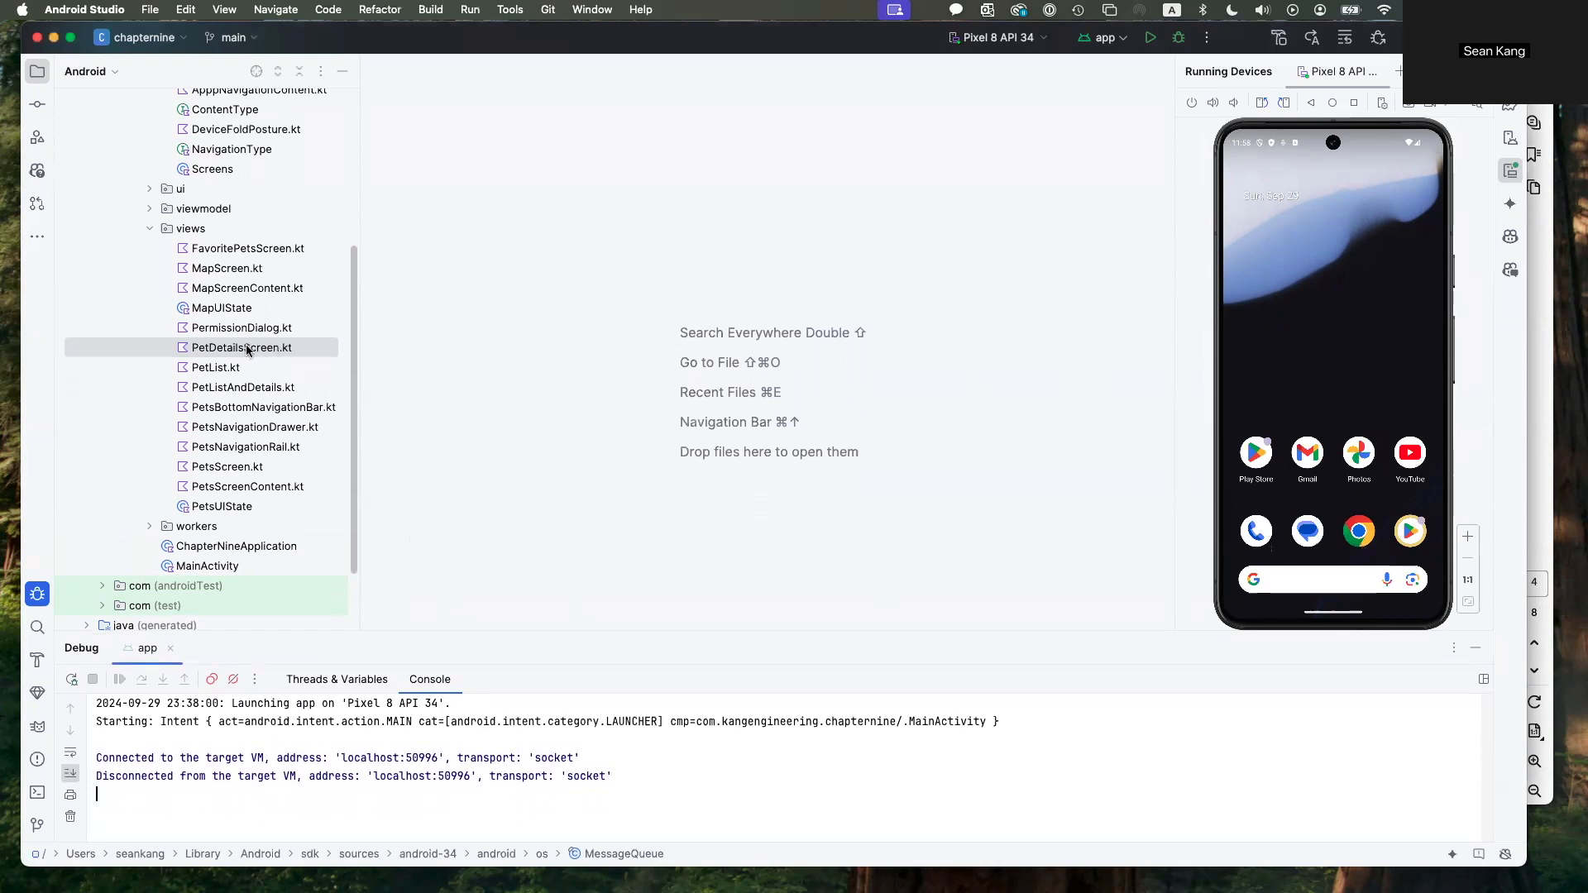
In PetList.kt, add Log.d("PetListItem", "Pet clicked: ${cat.id}") to the clickable block and import Log
left_click(241, 347)
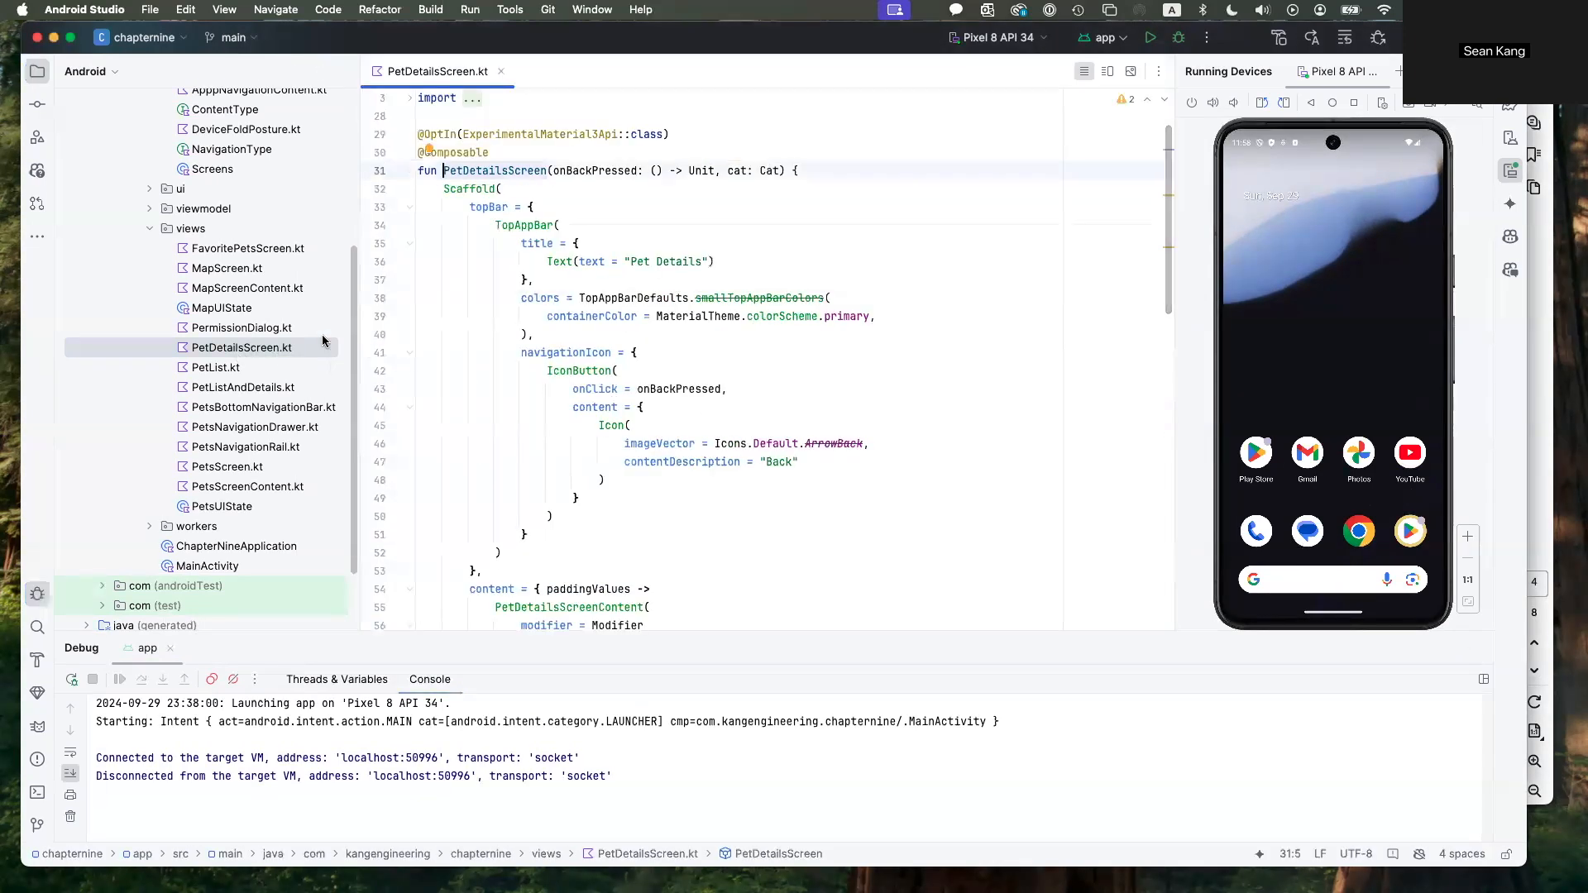
left_click(216, 366)
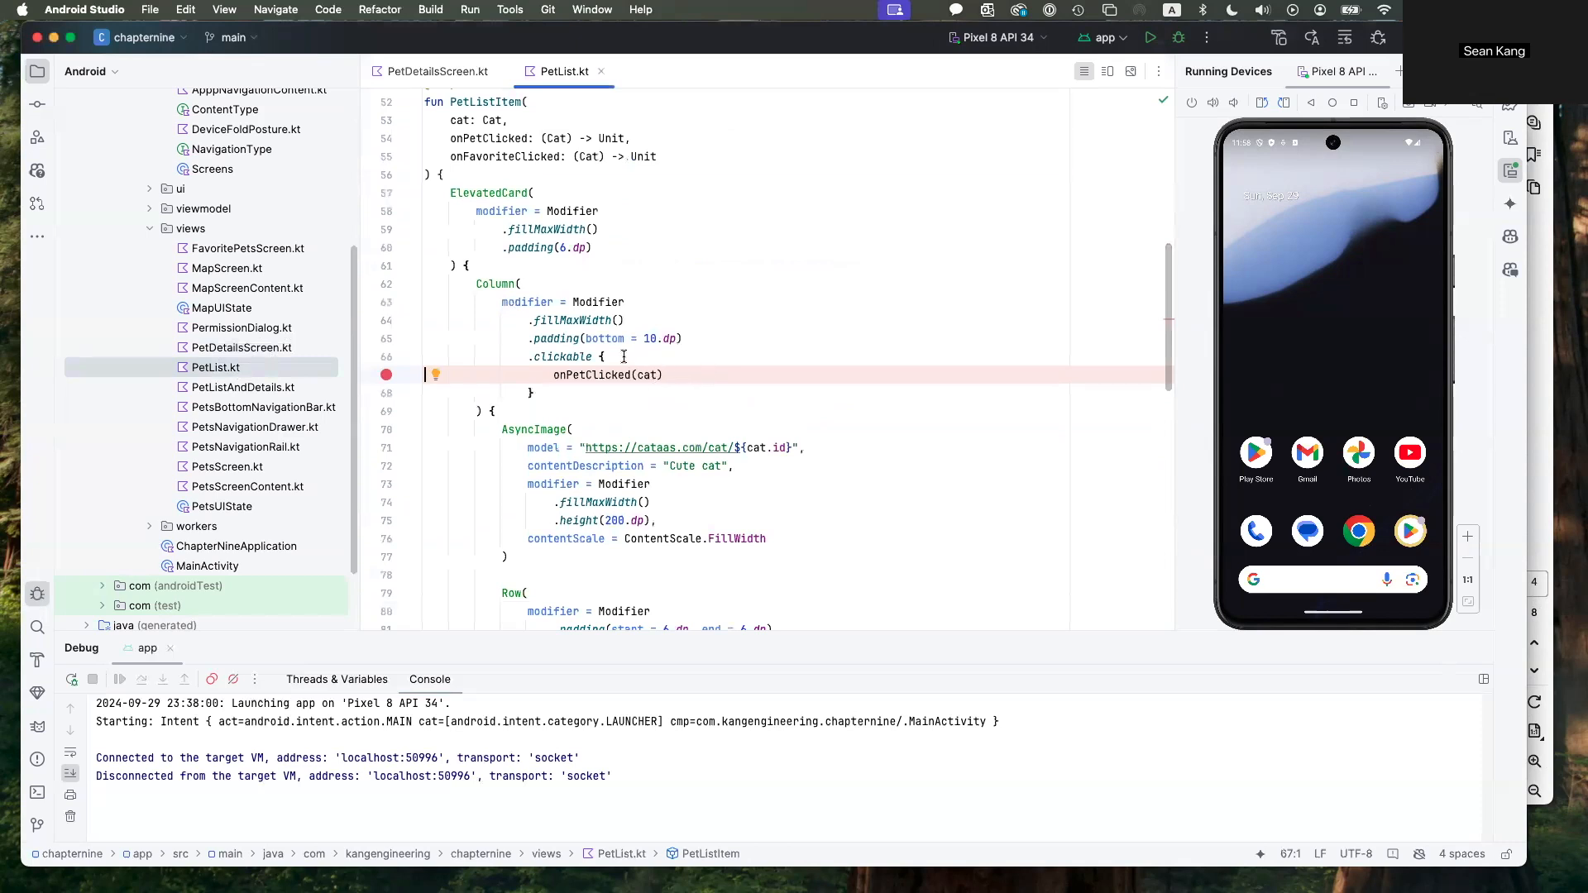
left_click(605, 357)
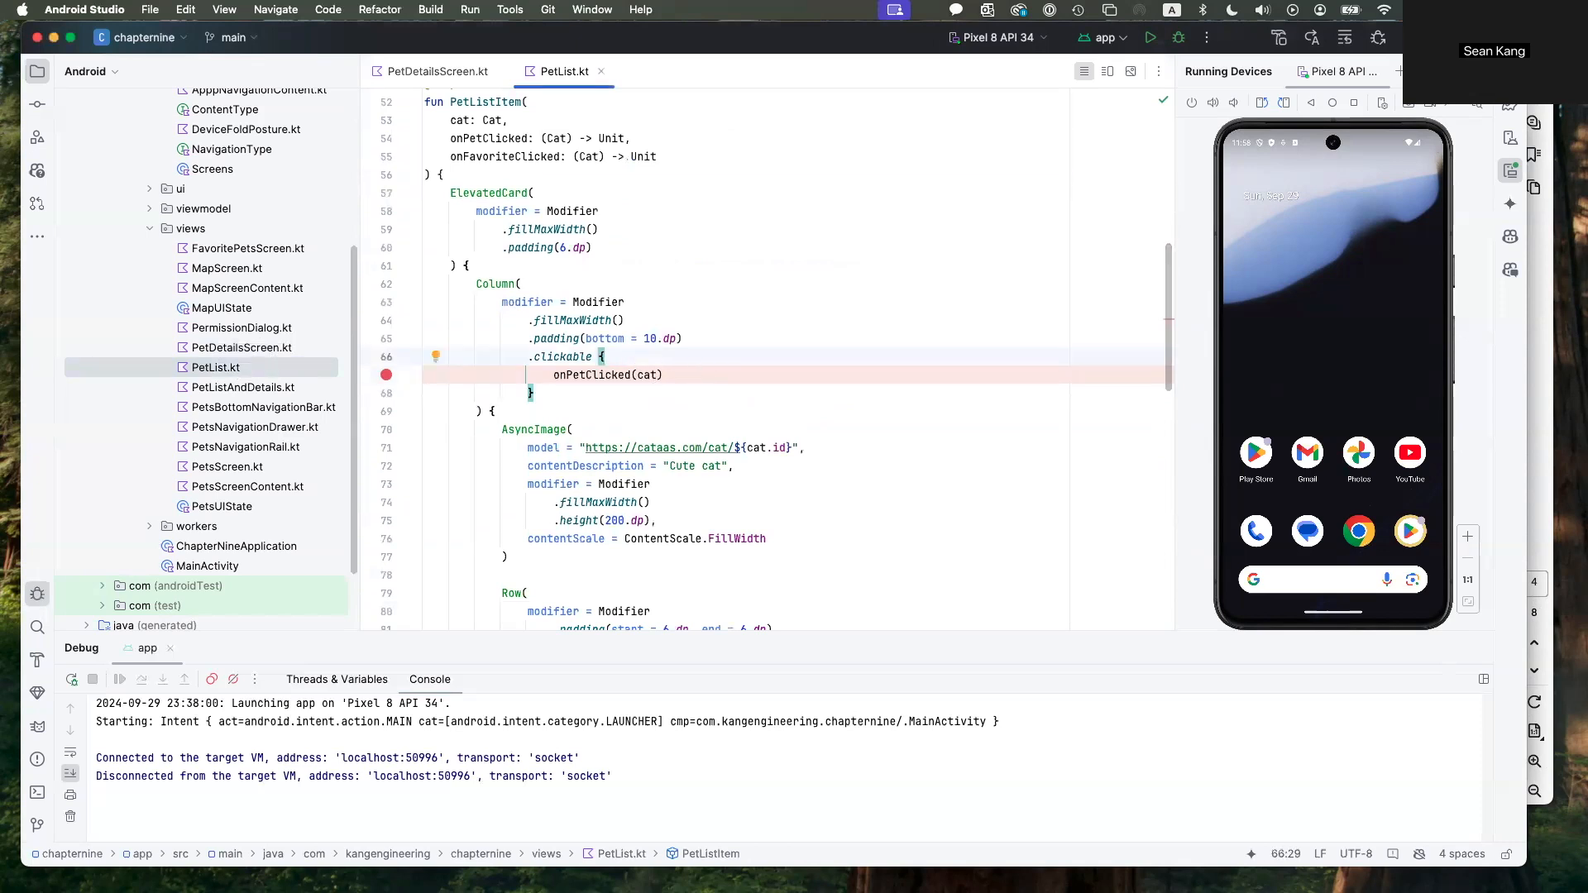
type("Log")
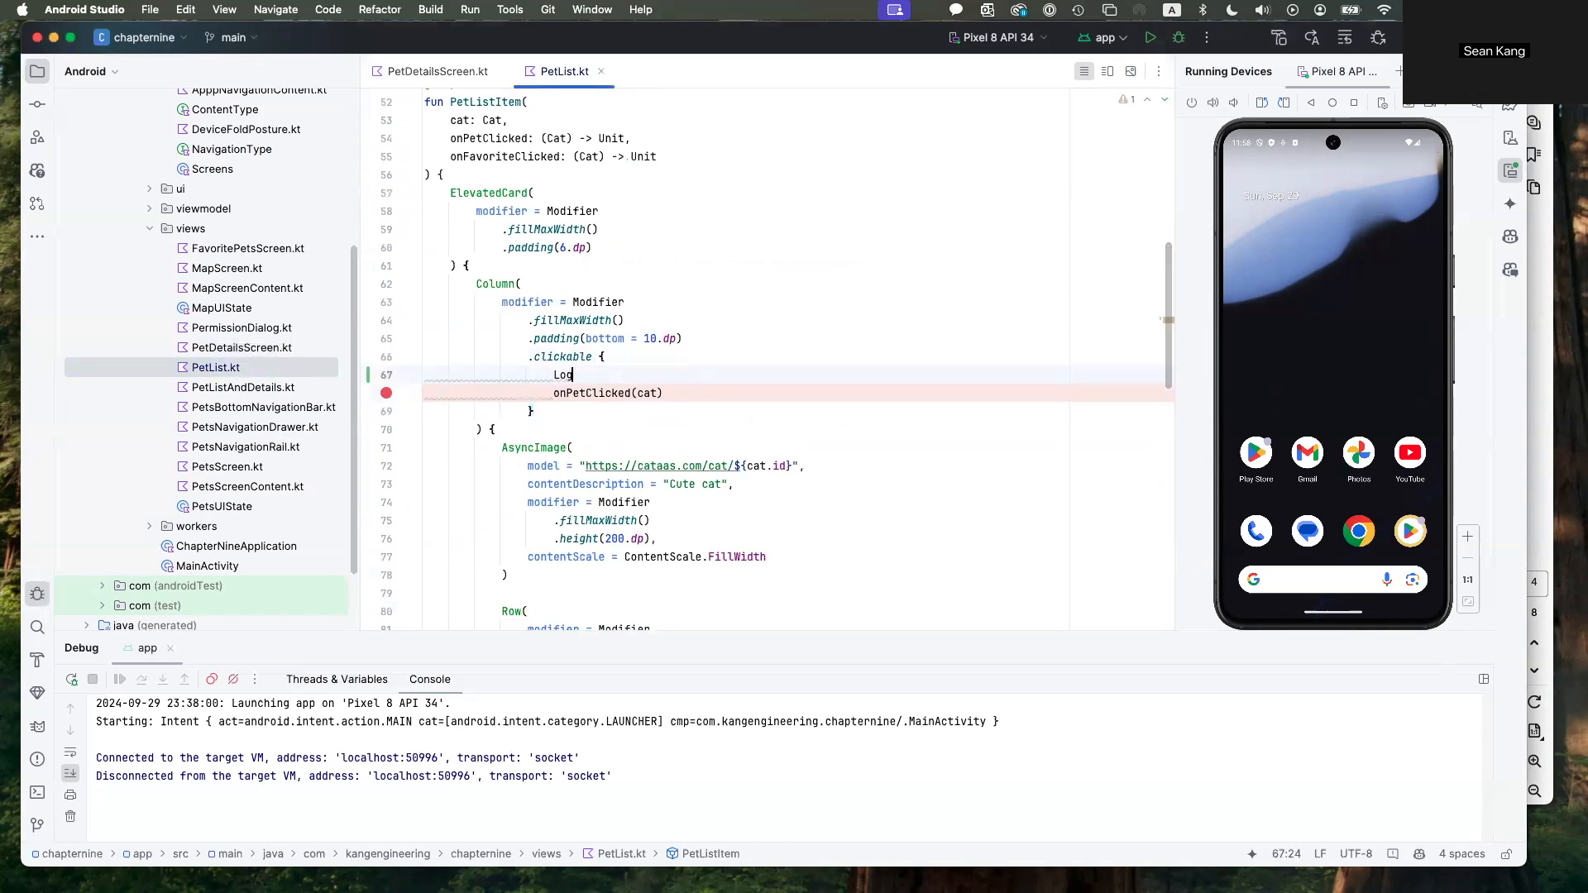
type(".d(\"PetListItem\", \"Pet clicked: ${cat.id}\")")
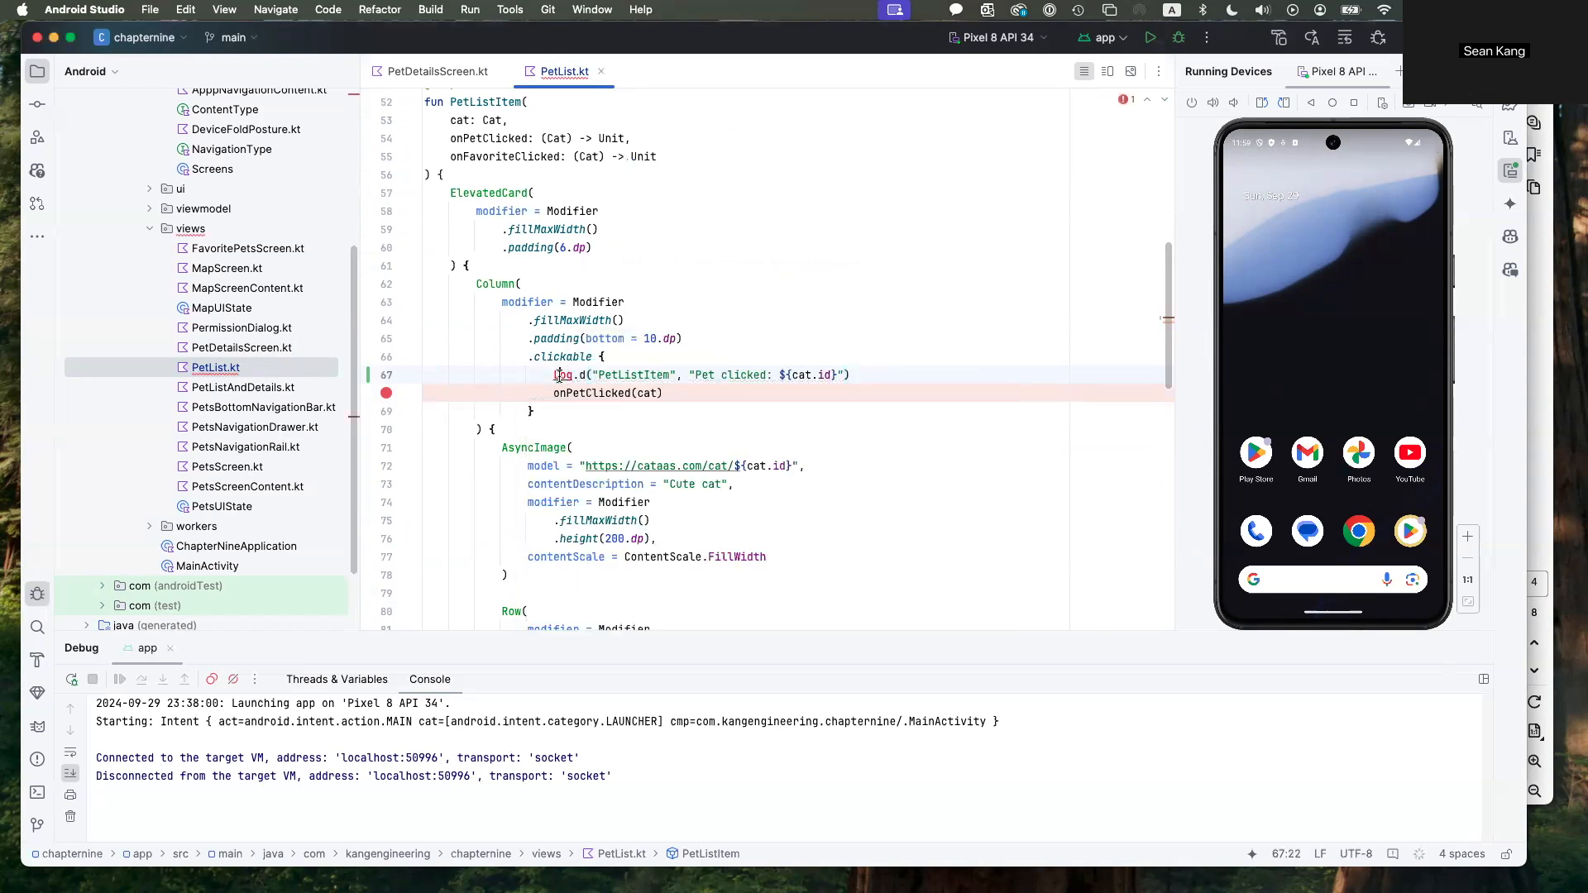
left_click(563, 374)
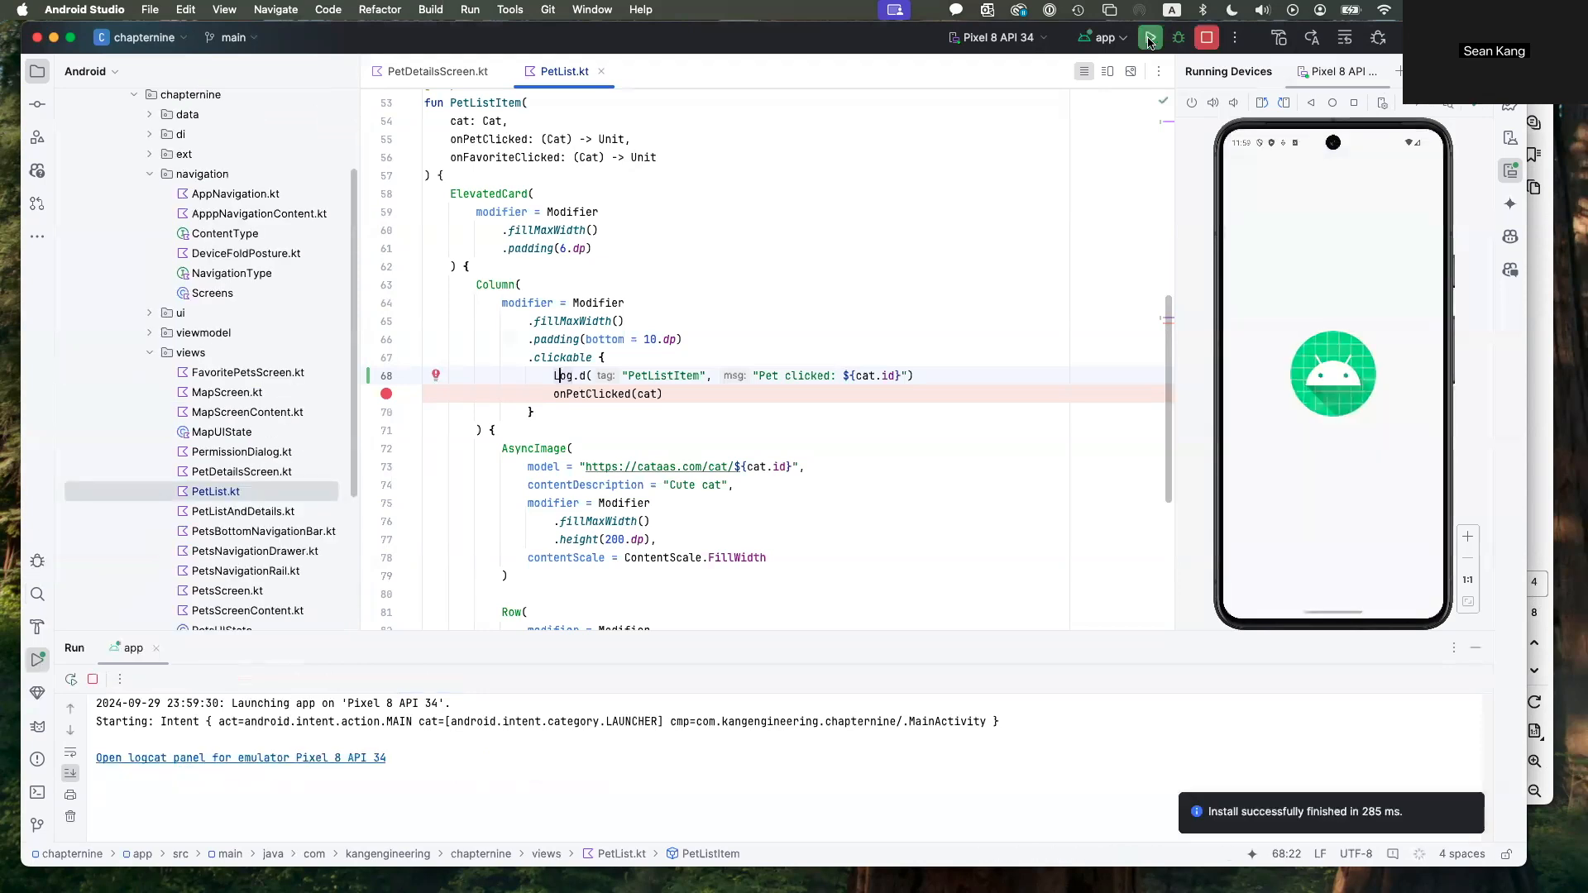
Open the Logcat panel for the emulator from the Run tool window
left_click(1150, 37)
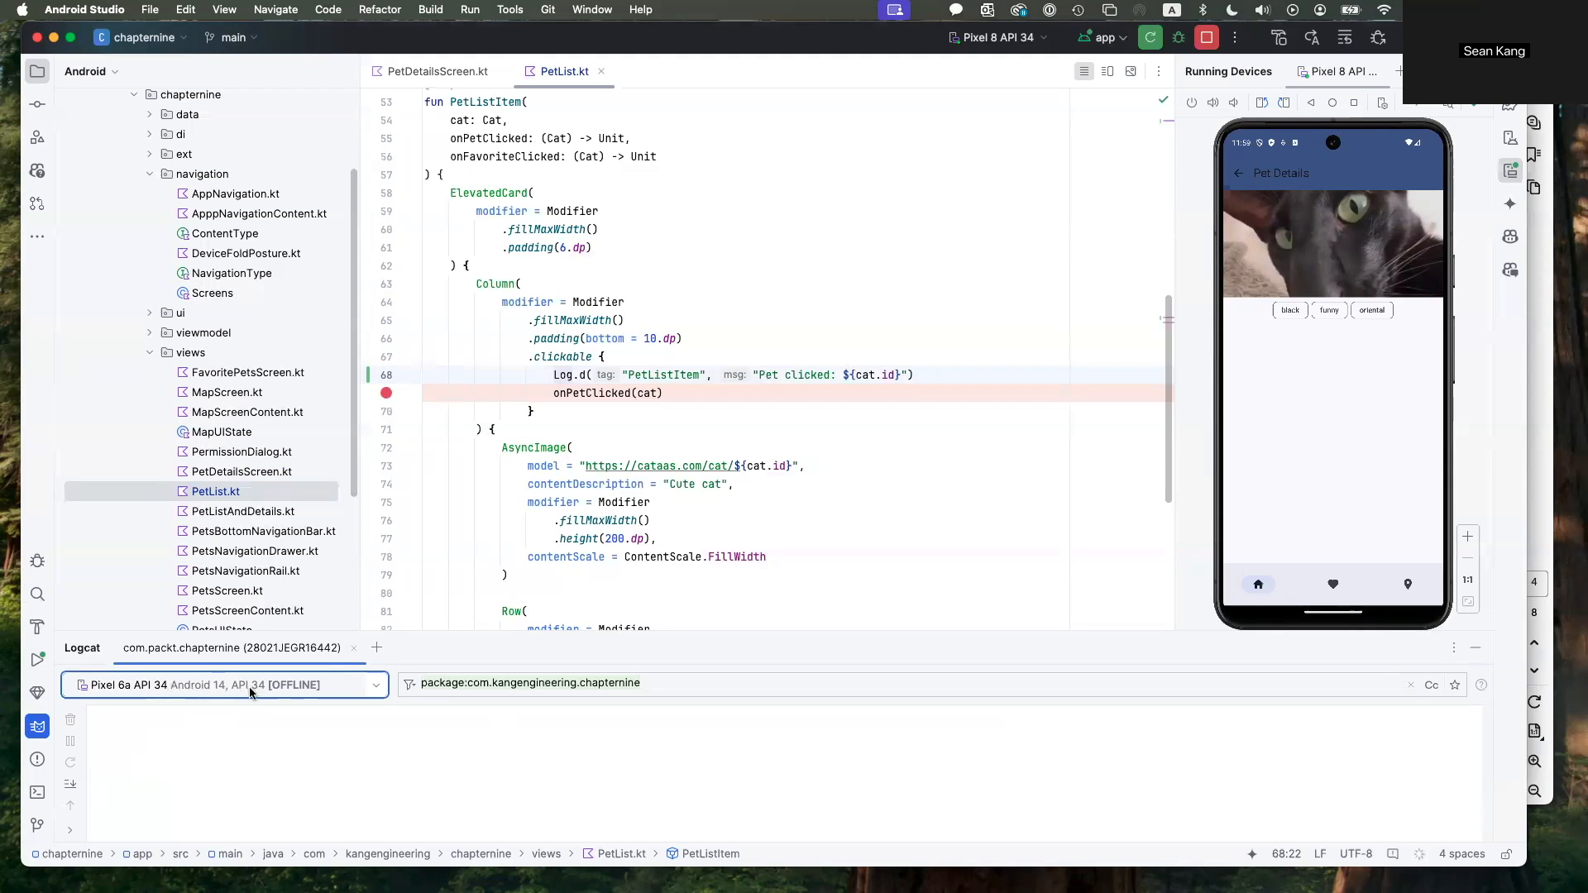
Point Logcat at the emulator, then go back and open the hairless cat's details
left_click(223, 685)
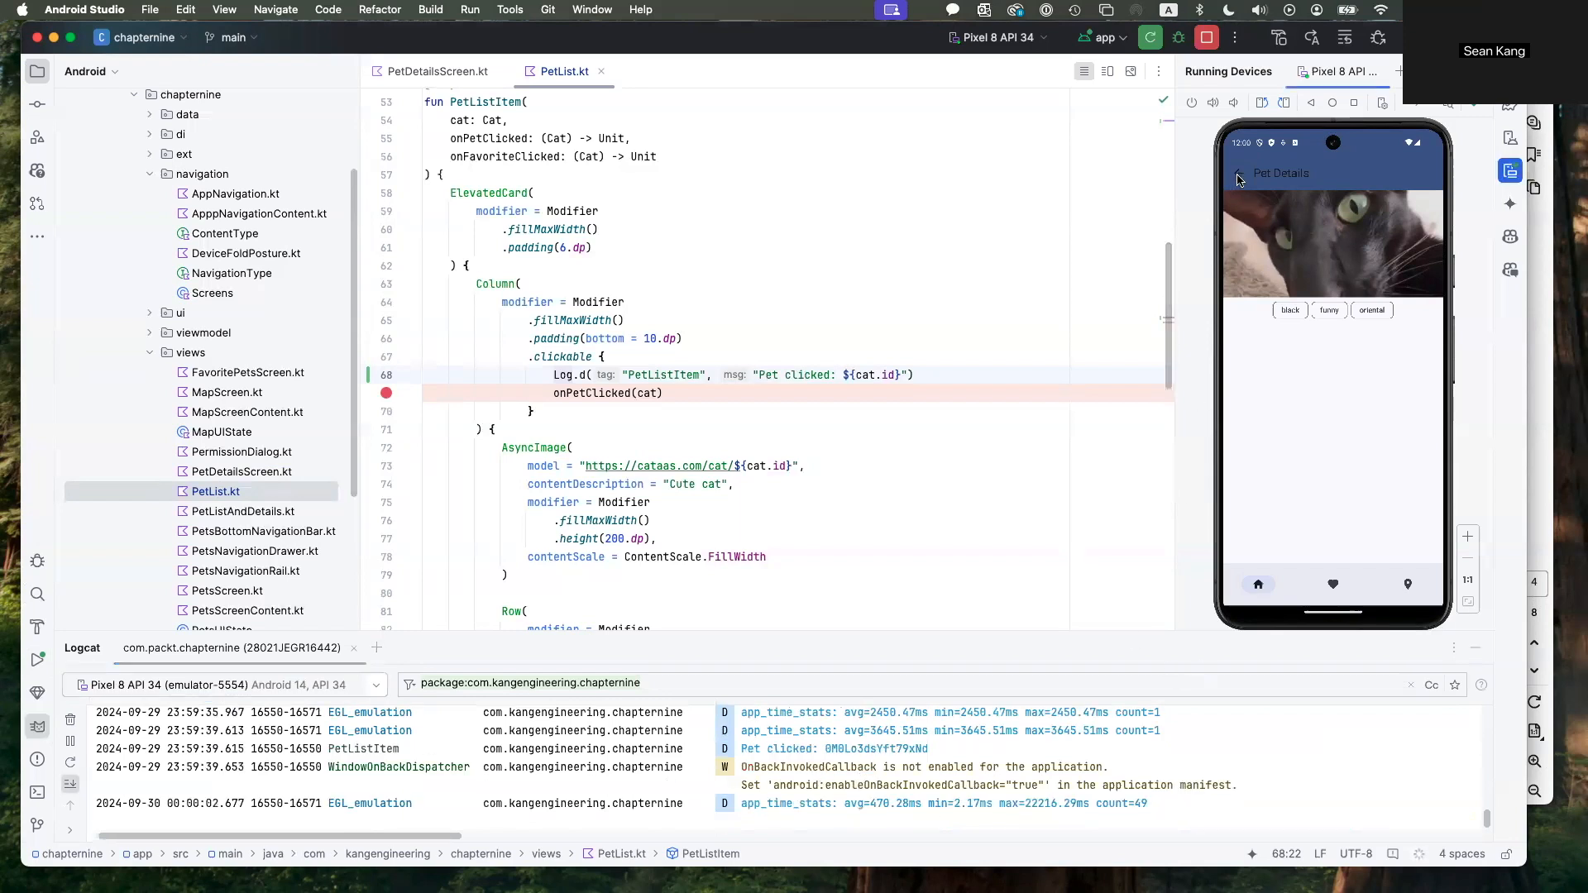
left_click(1237, 173)
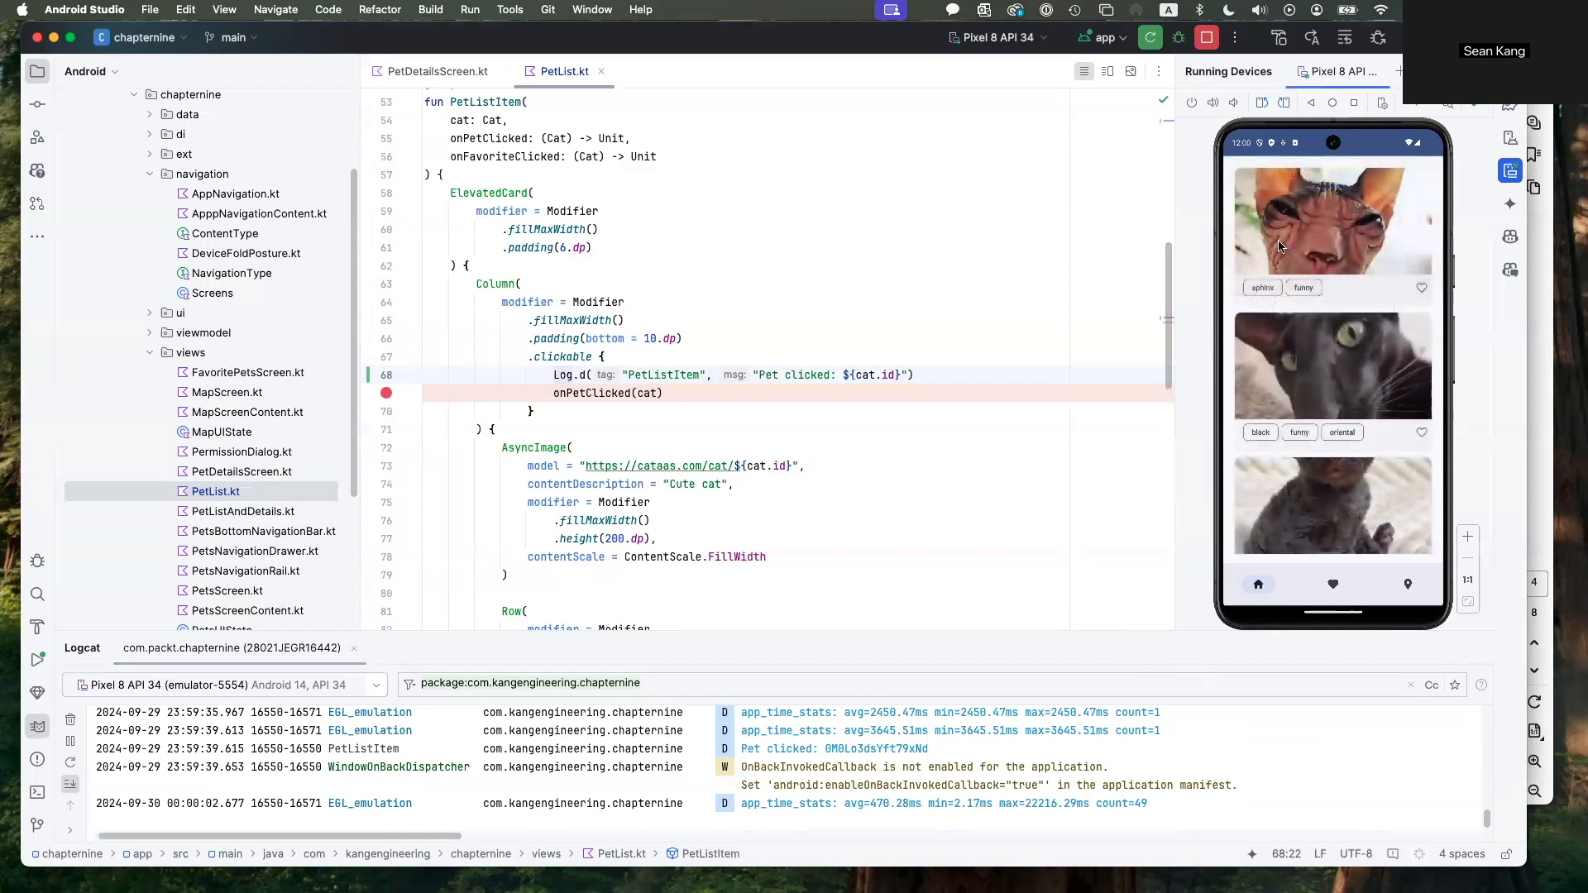
mouse_move(1339, 243)
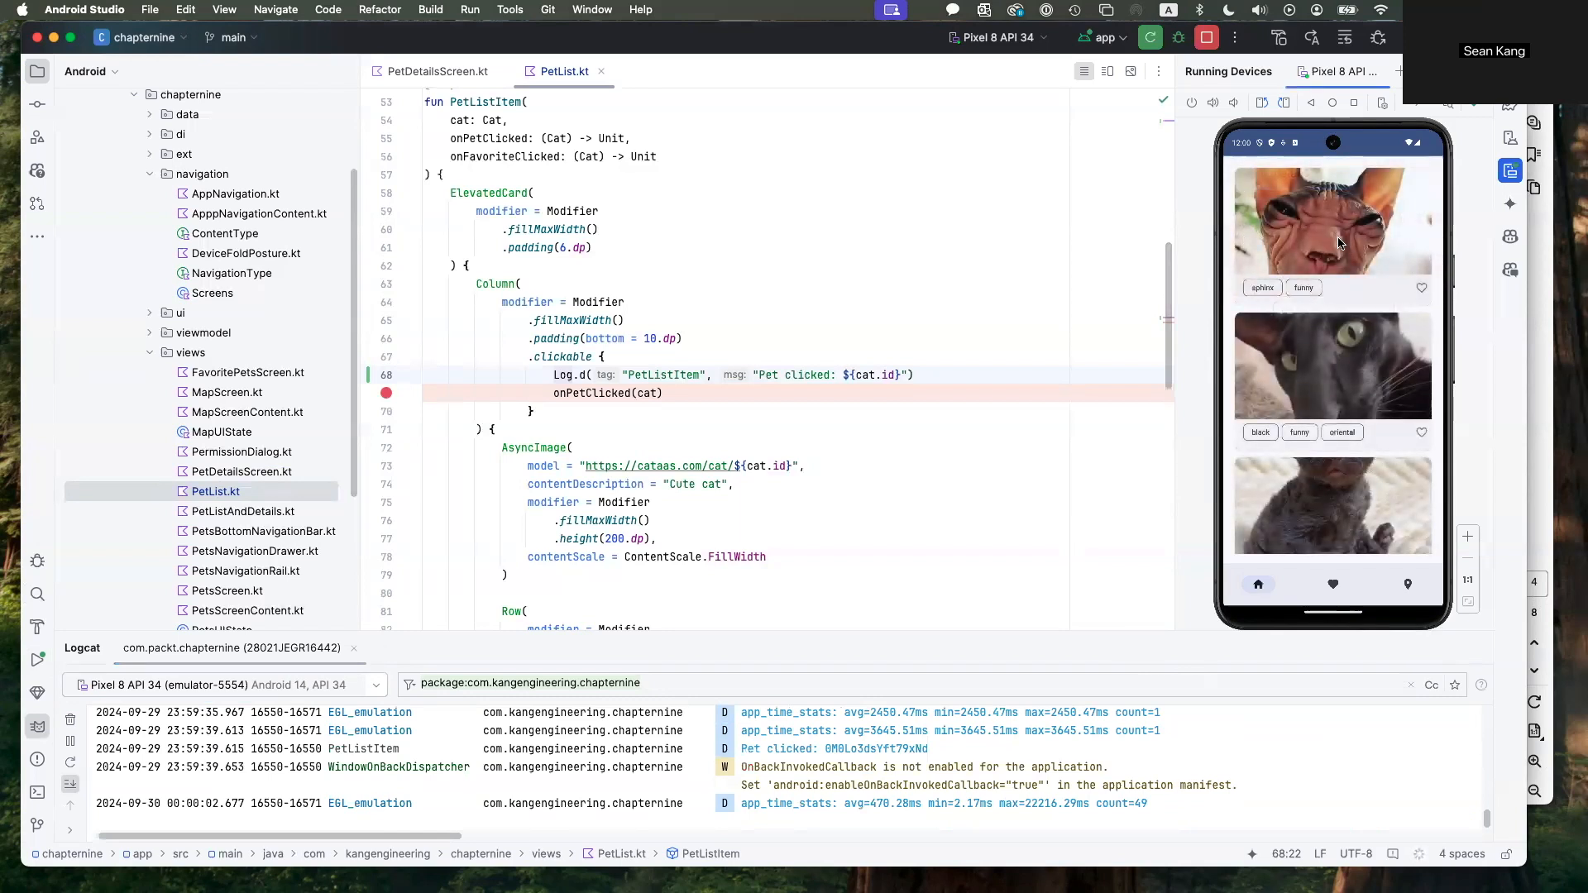
left_click(1332, 220)
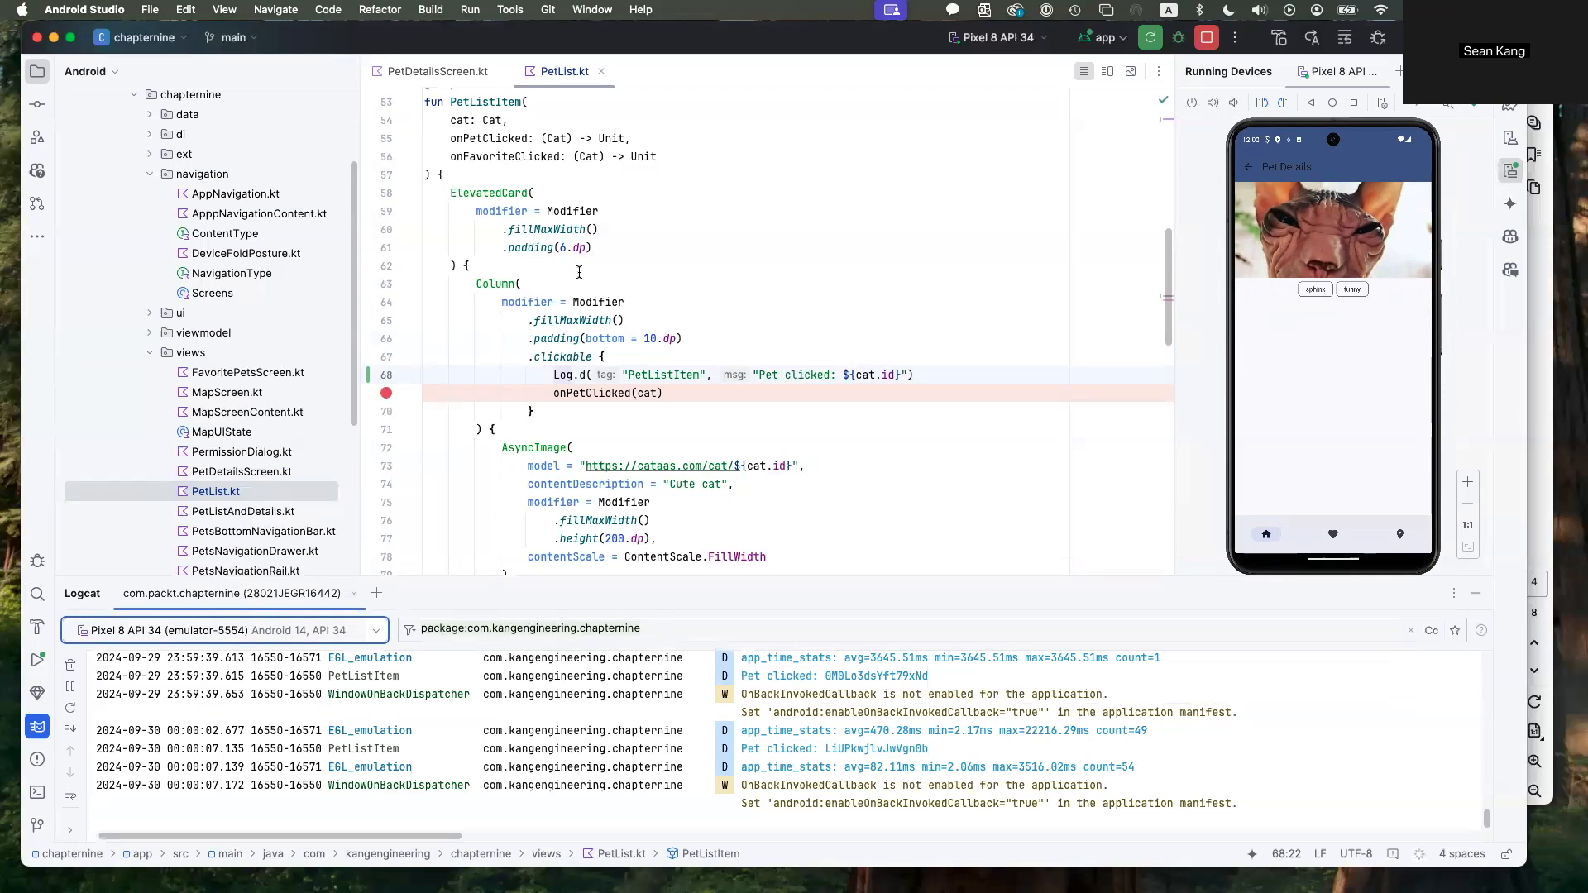
mouse_move(694, 472)
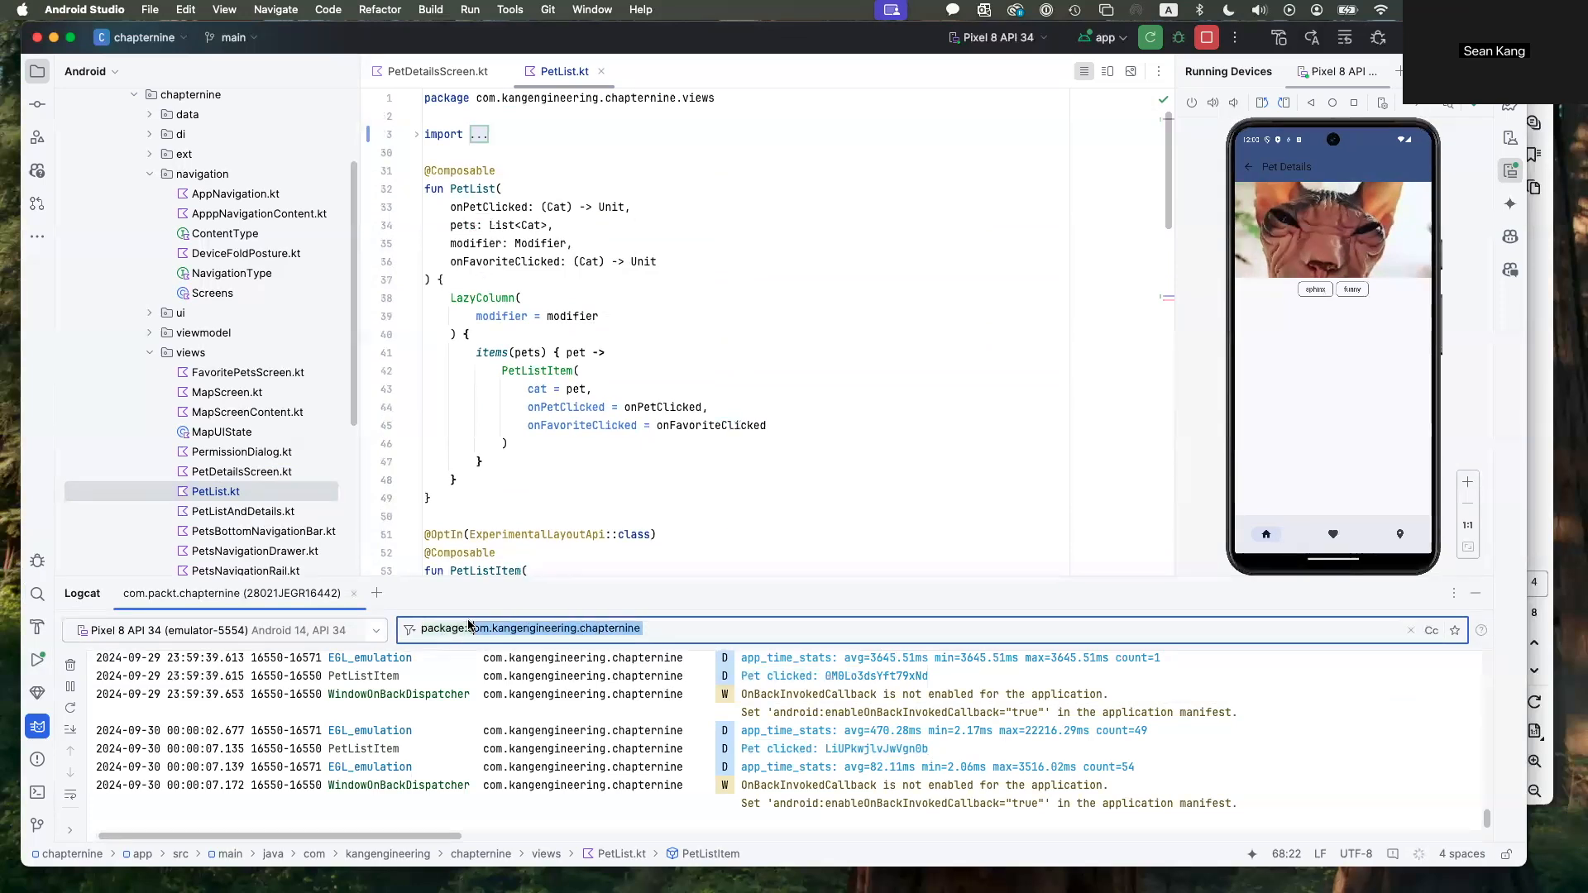
Select the package filter text and double-click the PetListItem tag in a log entry
triple_click(530, 628)
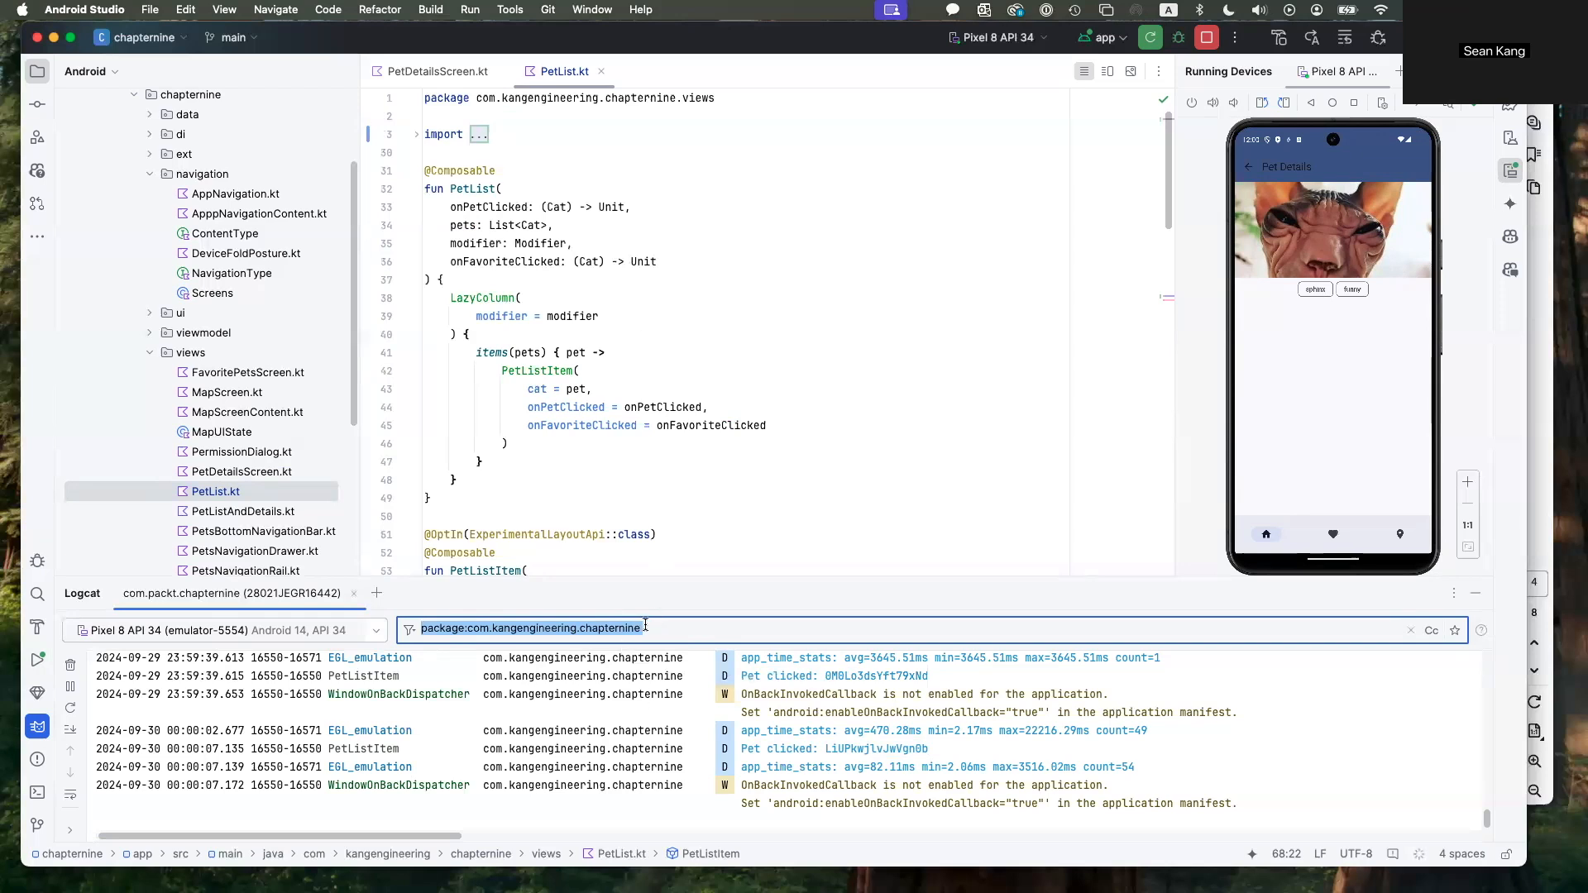
mouse_move(745, 423)
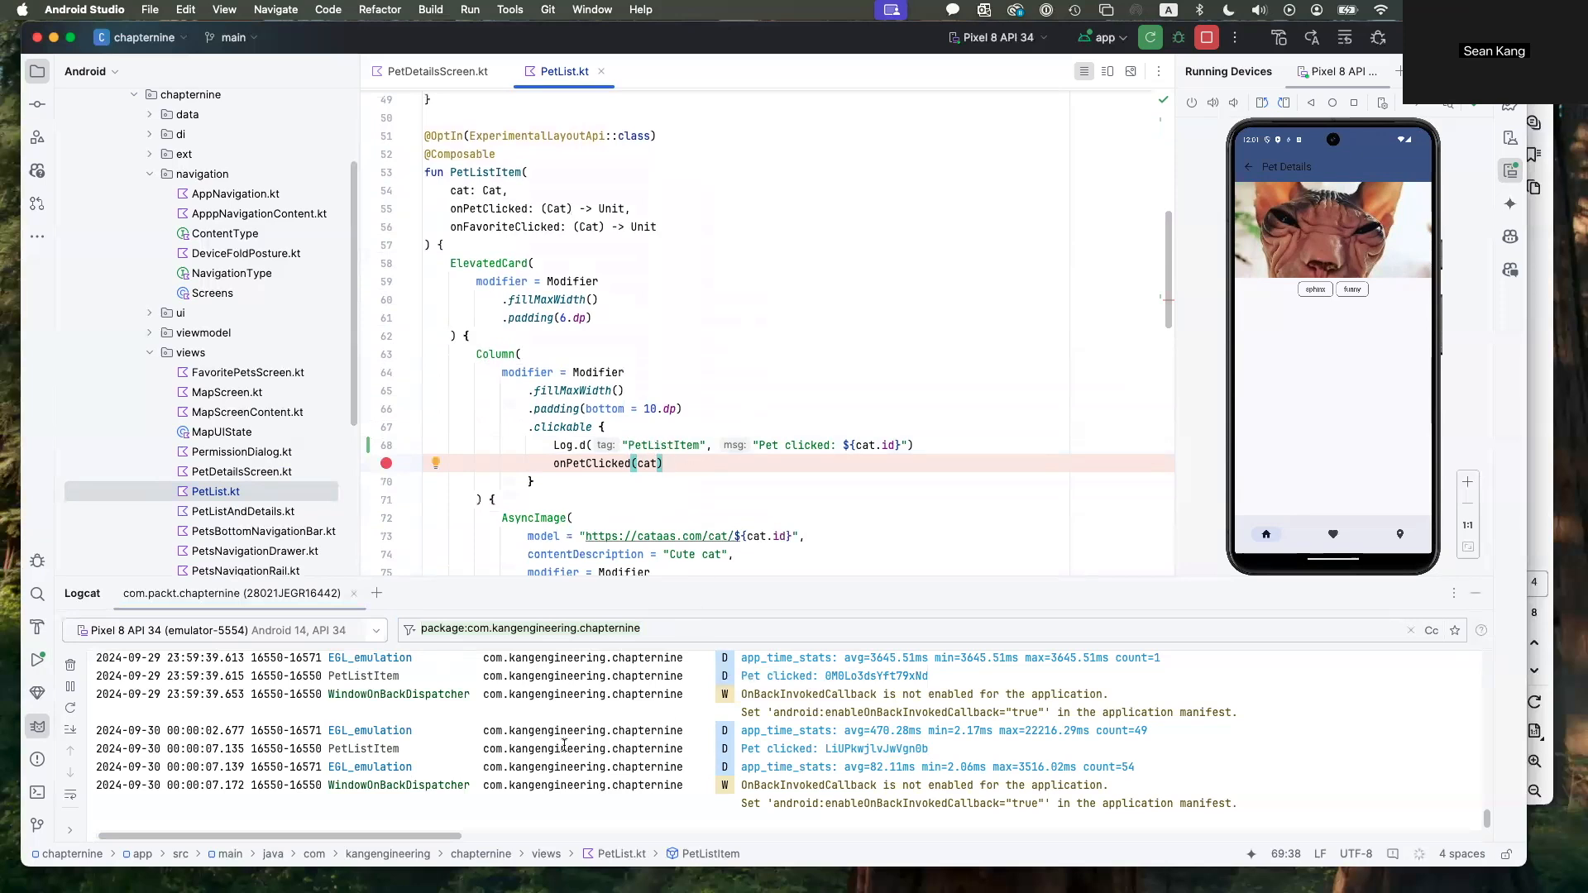
double_click(362, 749)
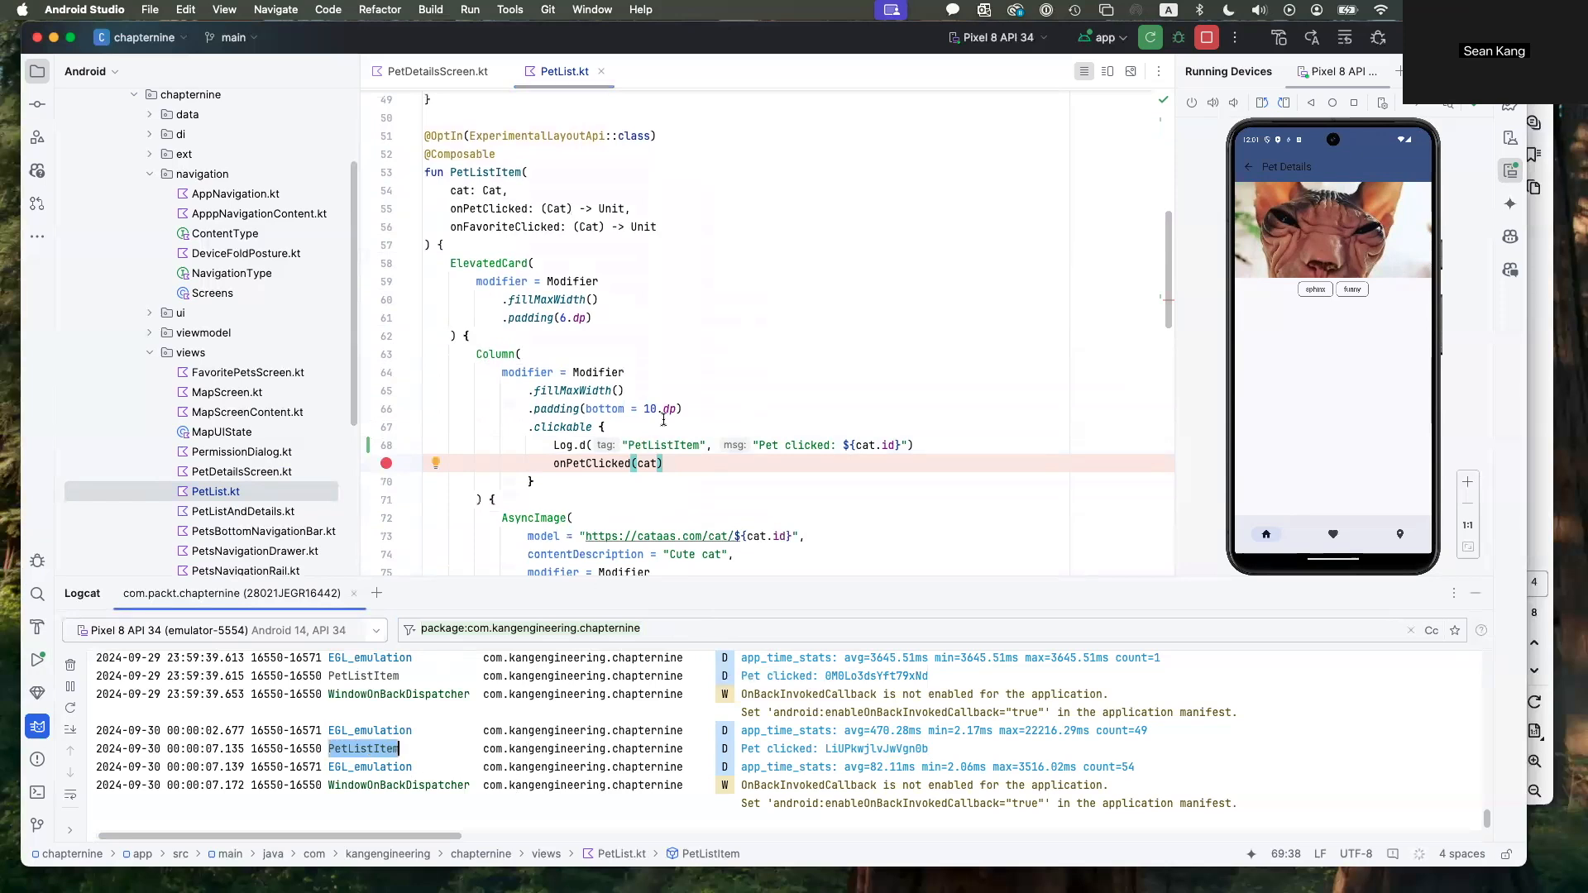
mouse_move(329, 694)
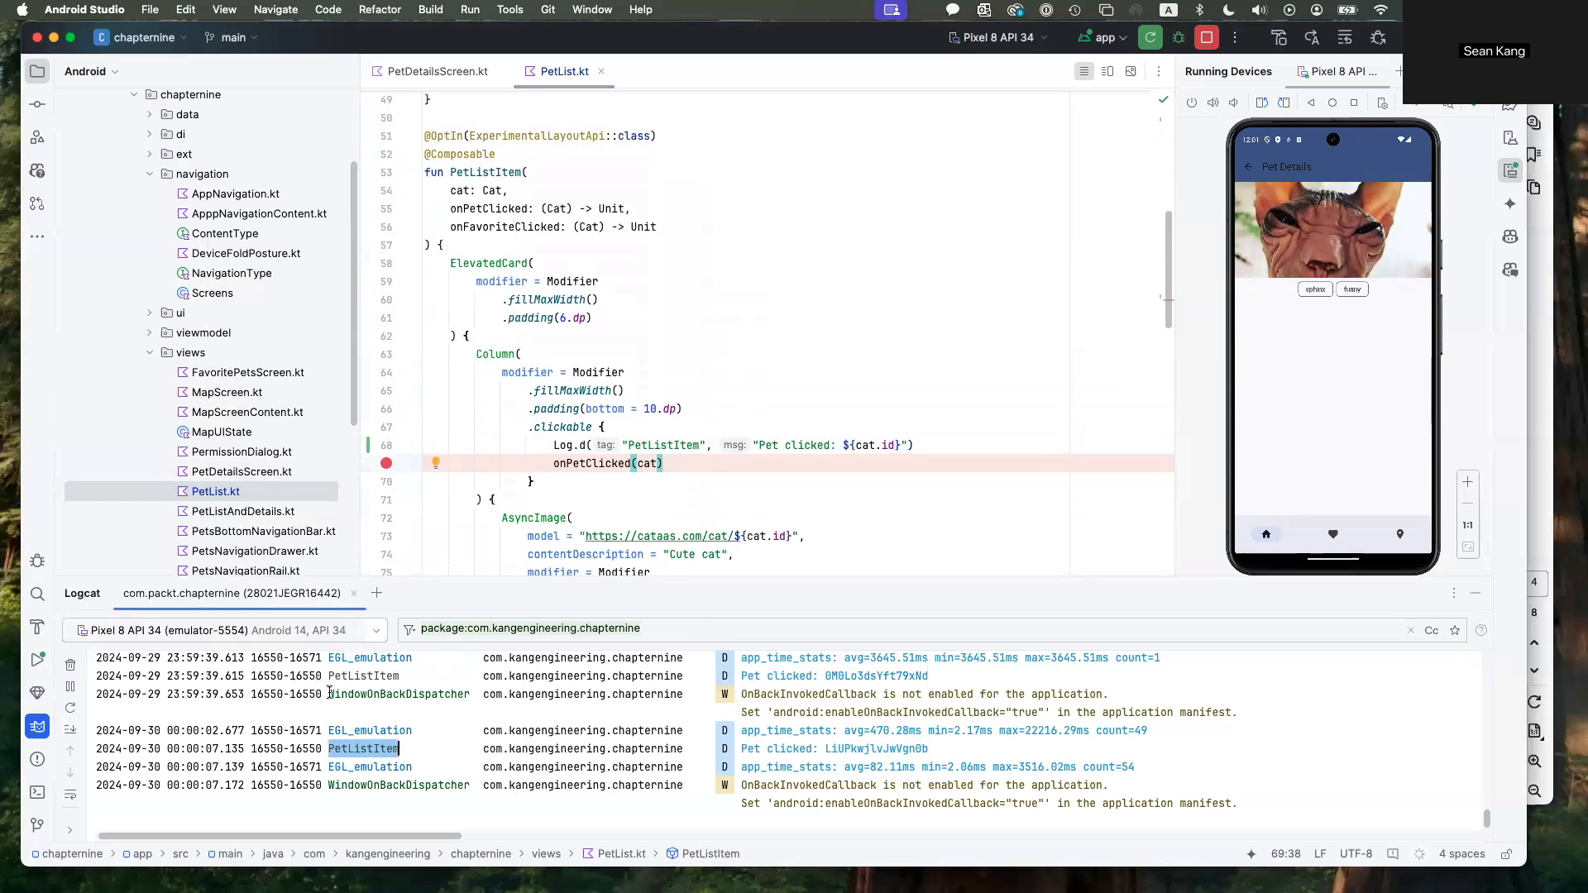
mouse_move(447, 710)
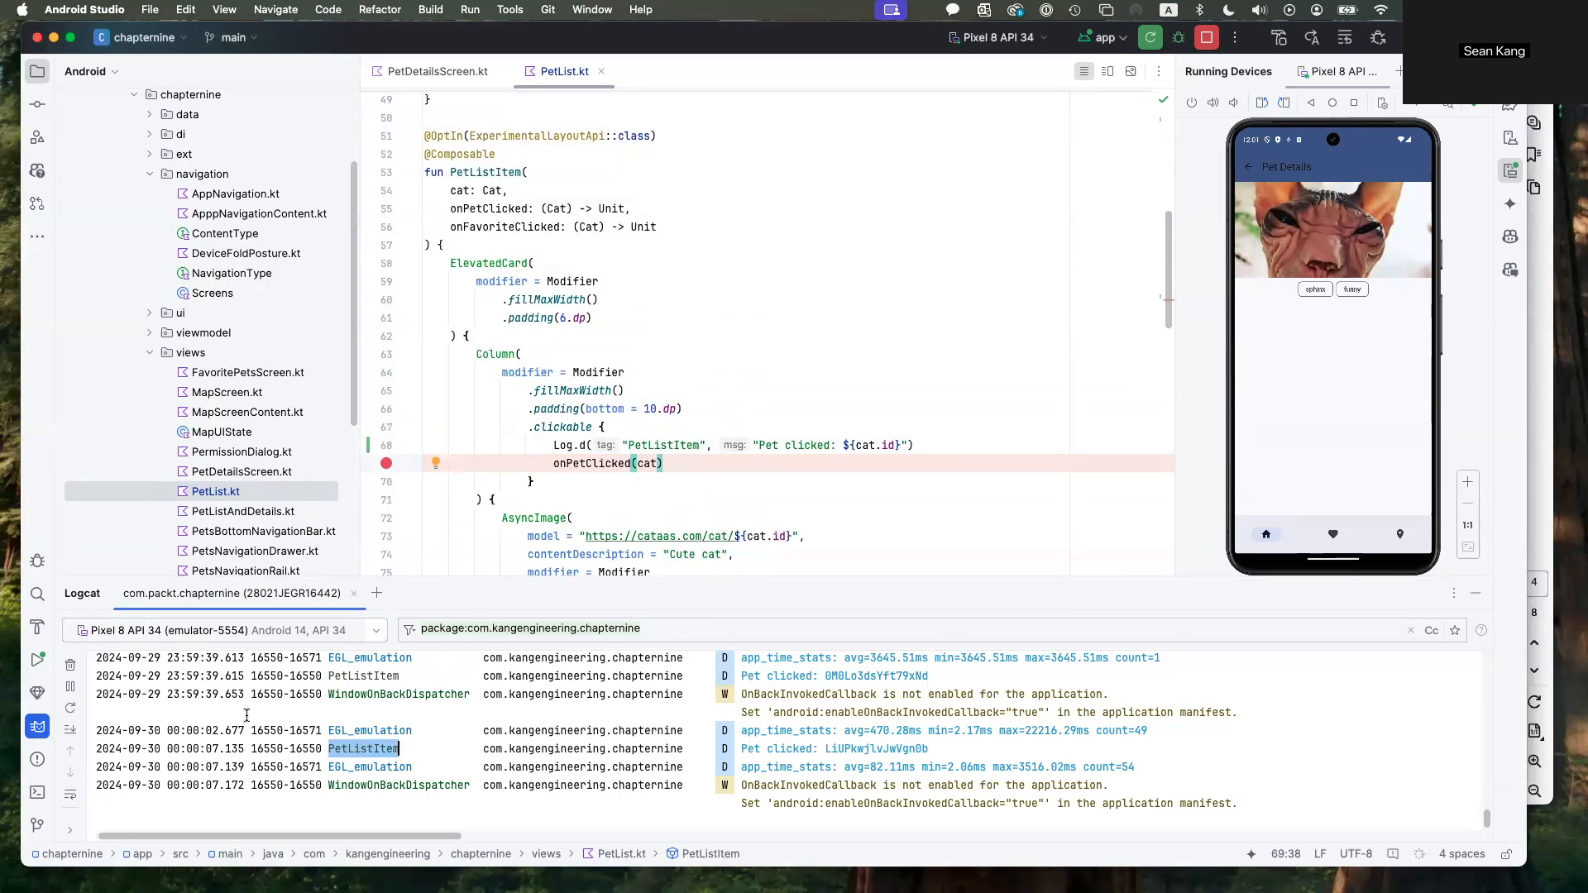
mouse_move(69, 665)
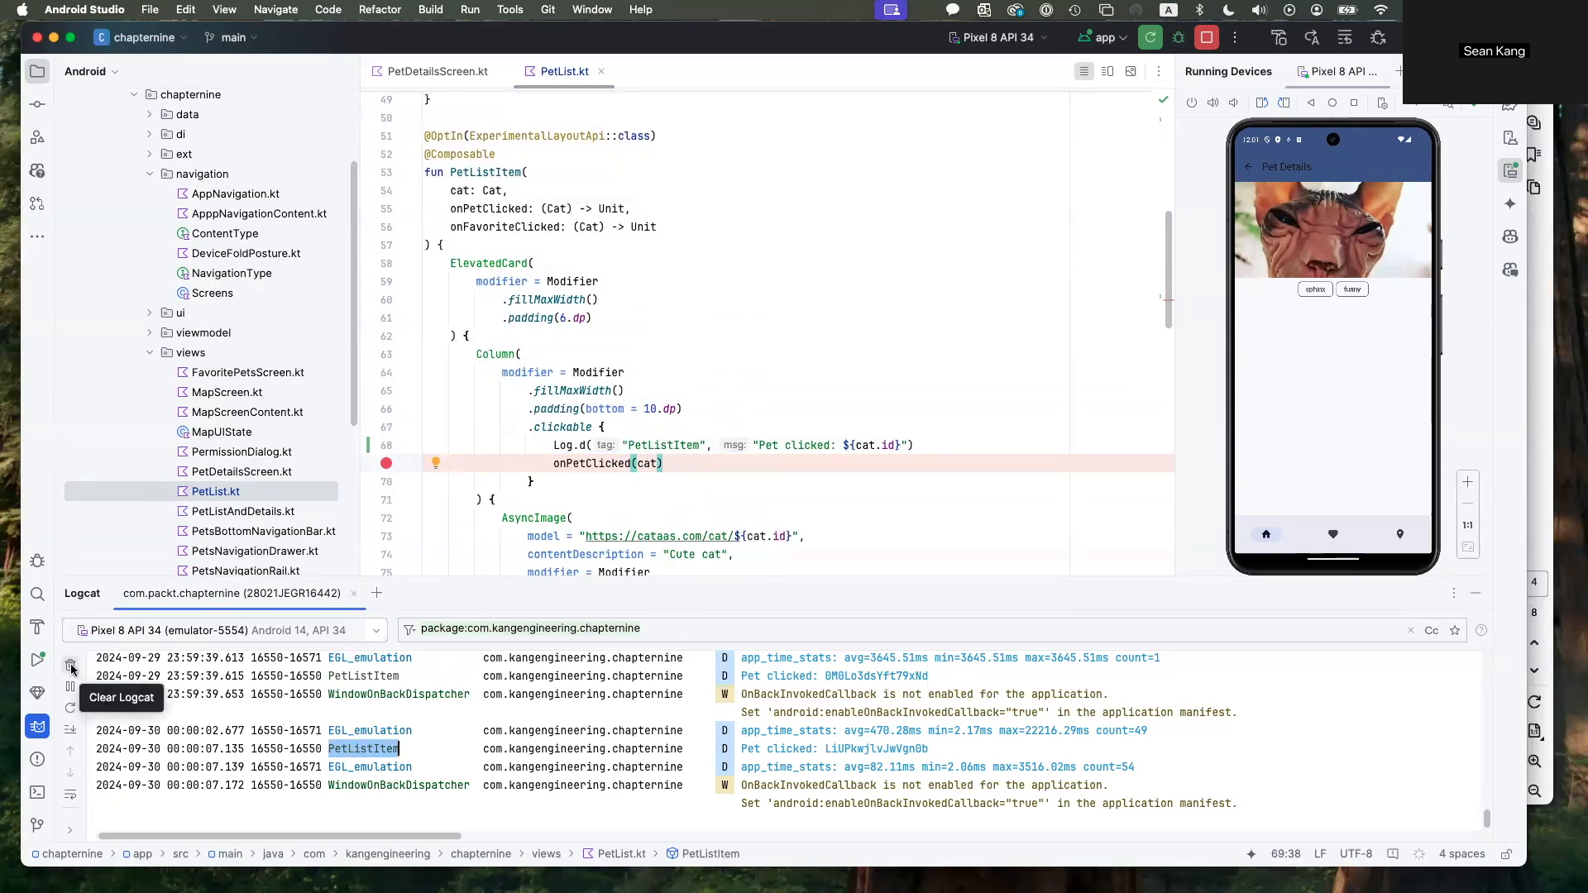
Clear Logcat twice, tapping a cat after each clear, then resize the Logcat panel
left_click(69, 665)
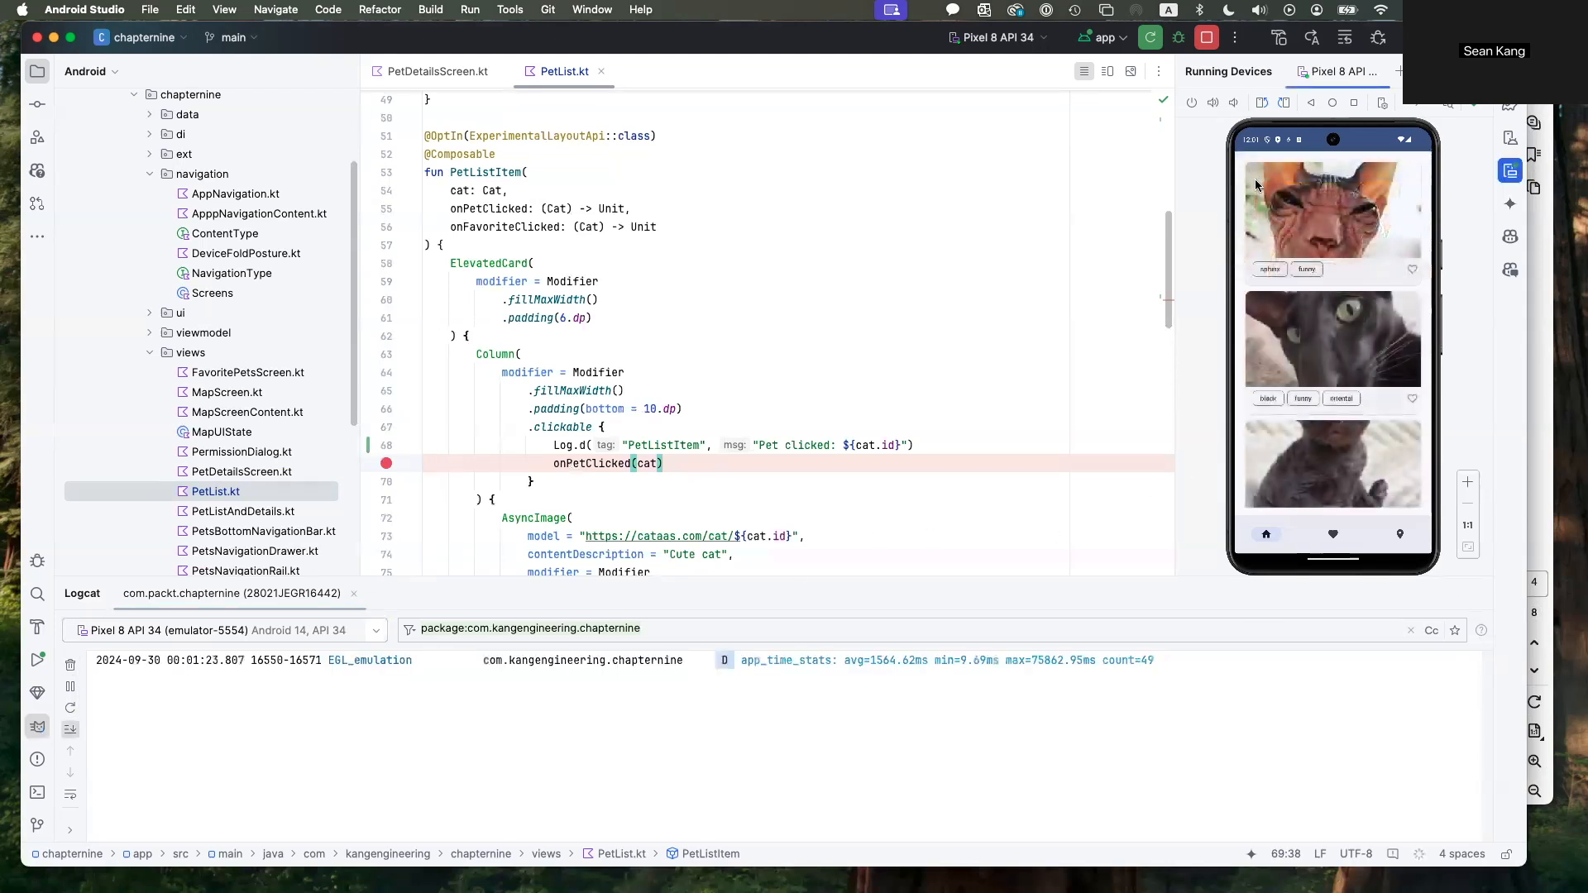
left_click(1332, 213)
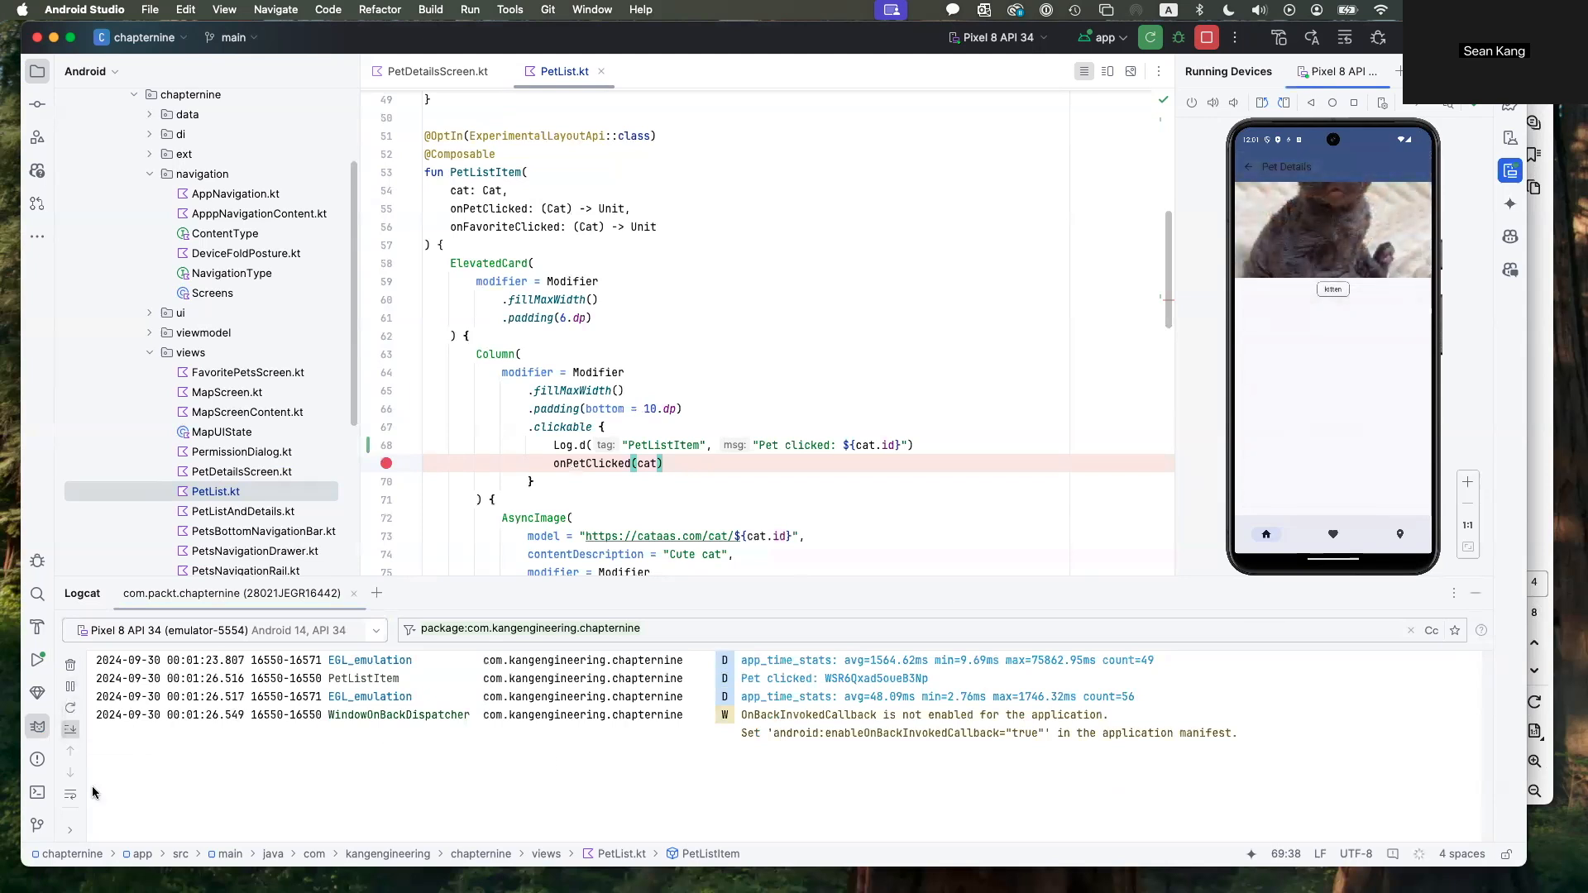
mouse_move(70, 795)
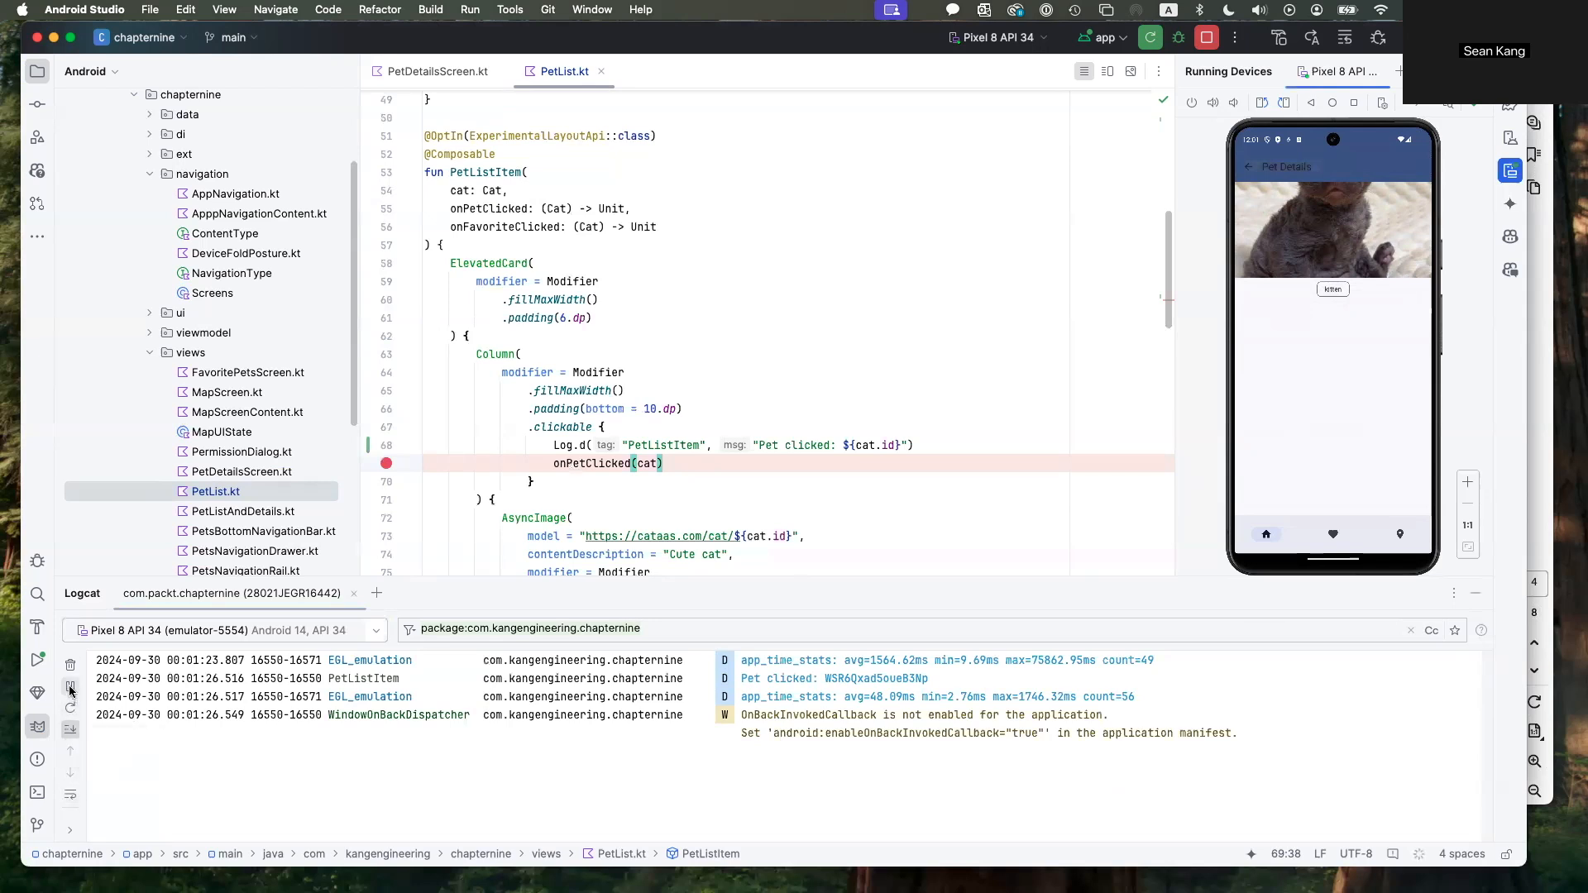
left_click(69, 665)
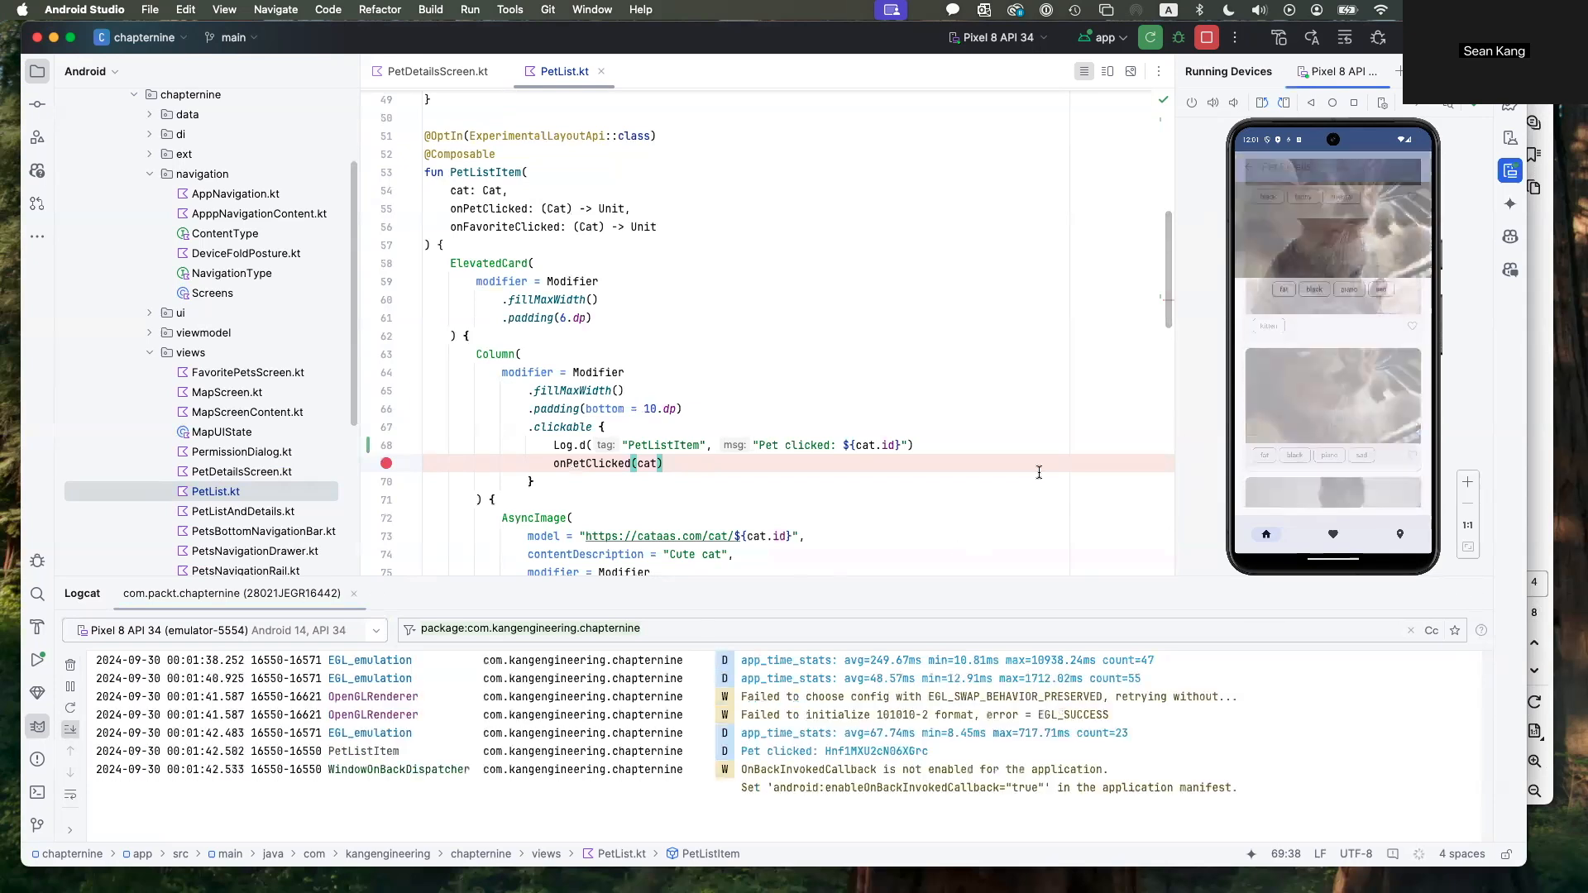
left_click(1332, 234)
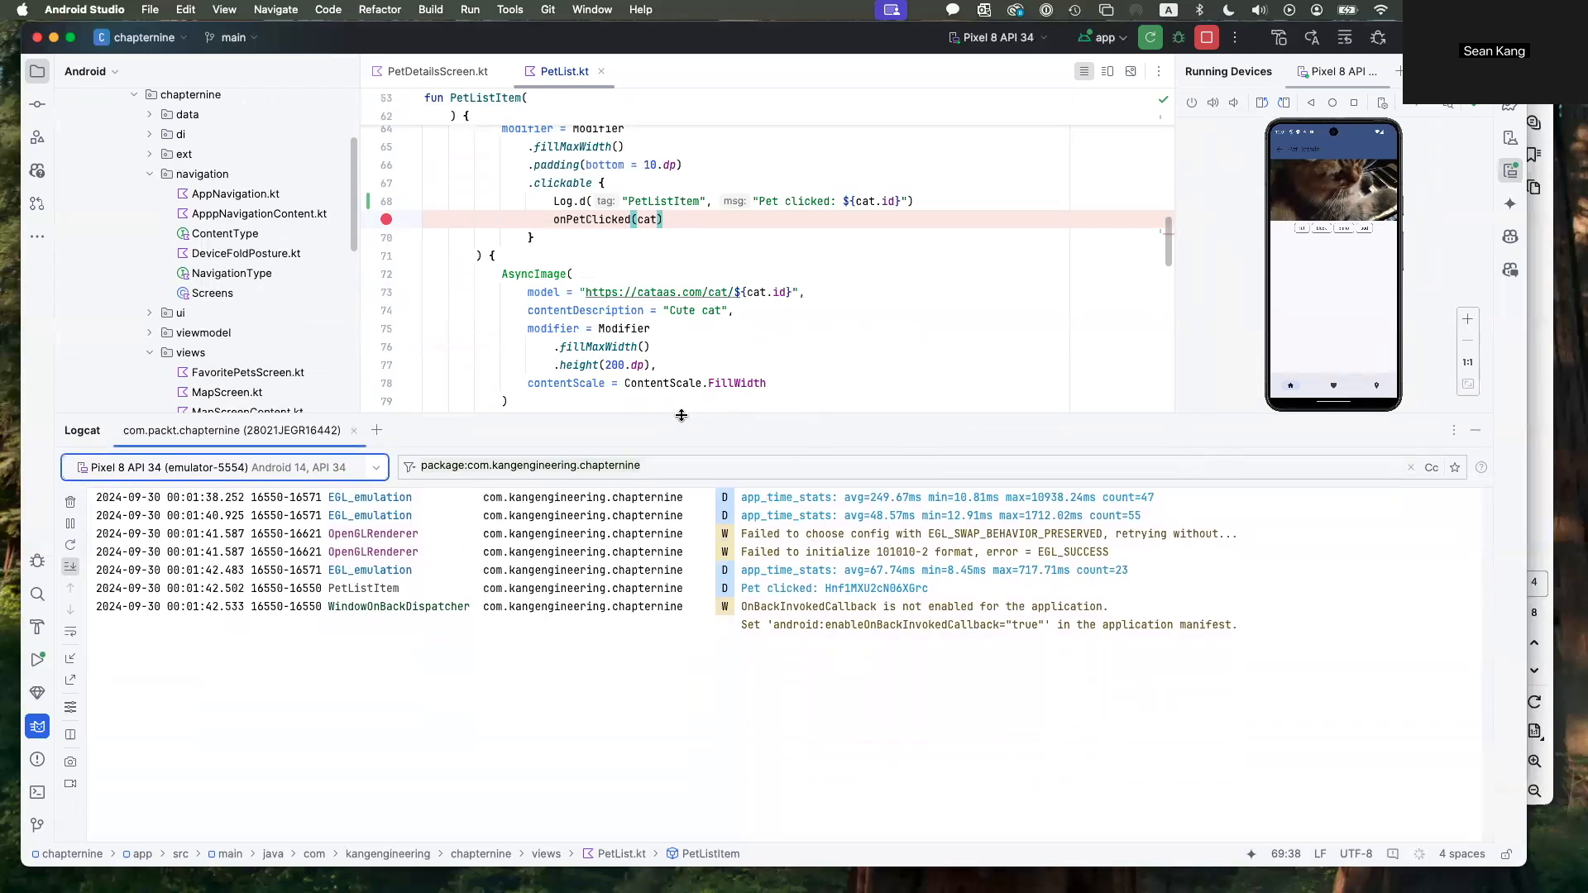
left_click(1333, 203)
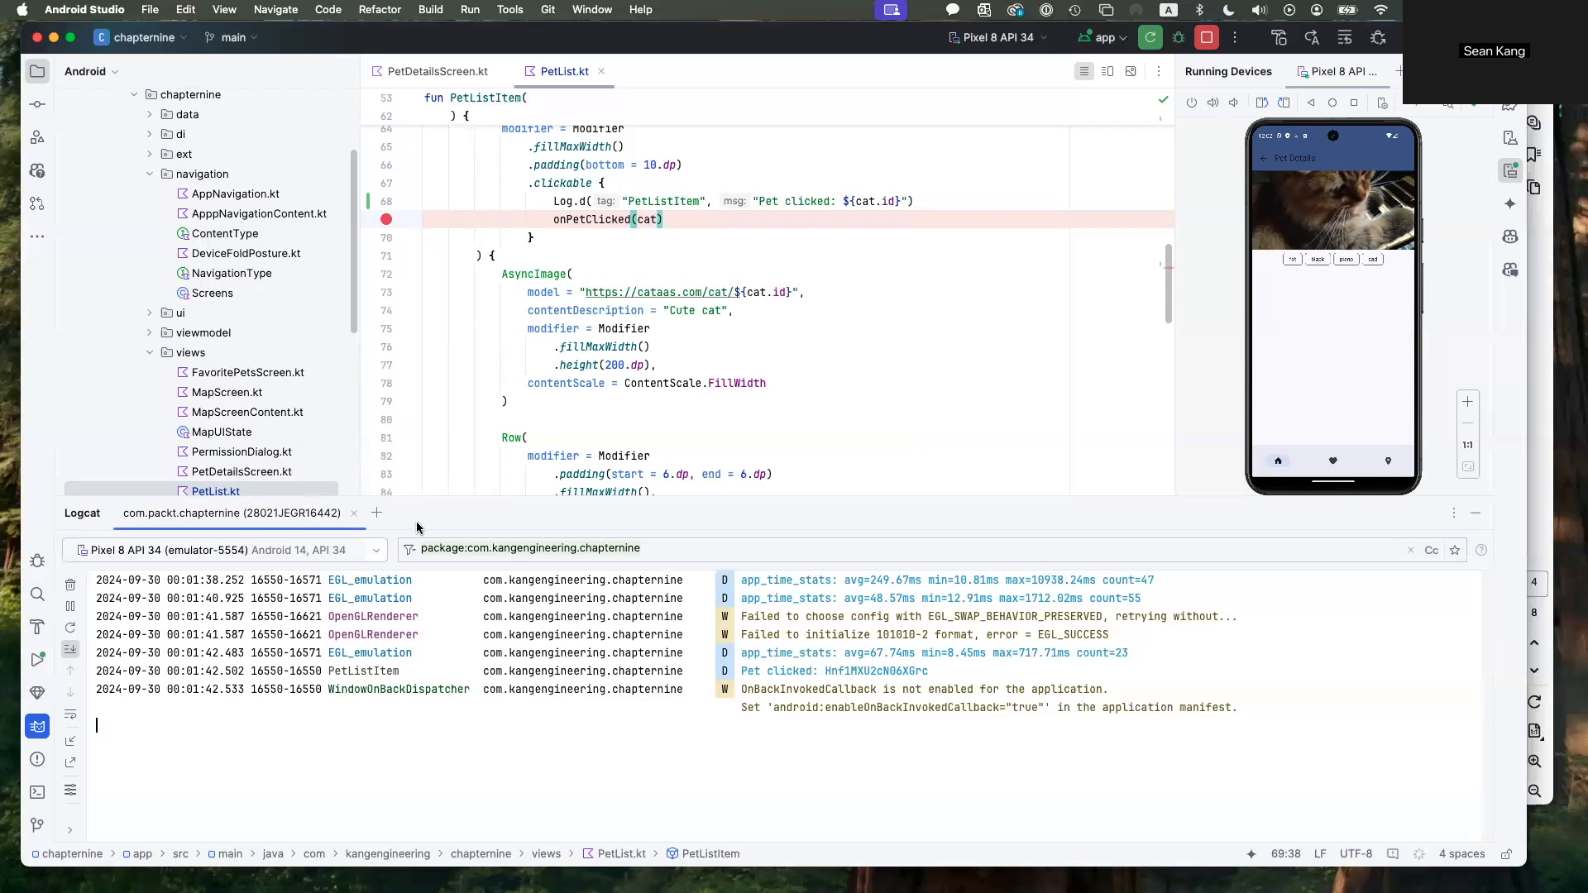
Clear the Logcat filter field and navigate the emulator back to the cat list
left_click(527, 548)
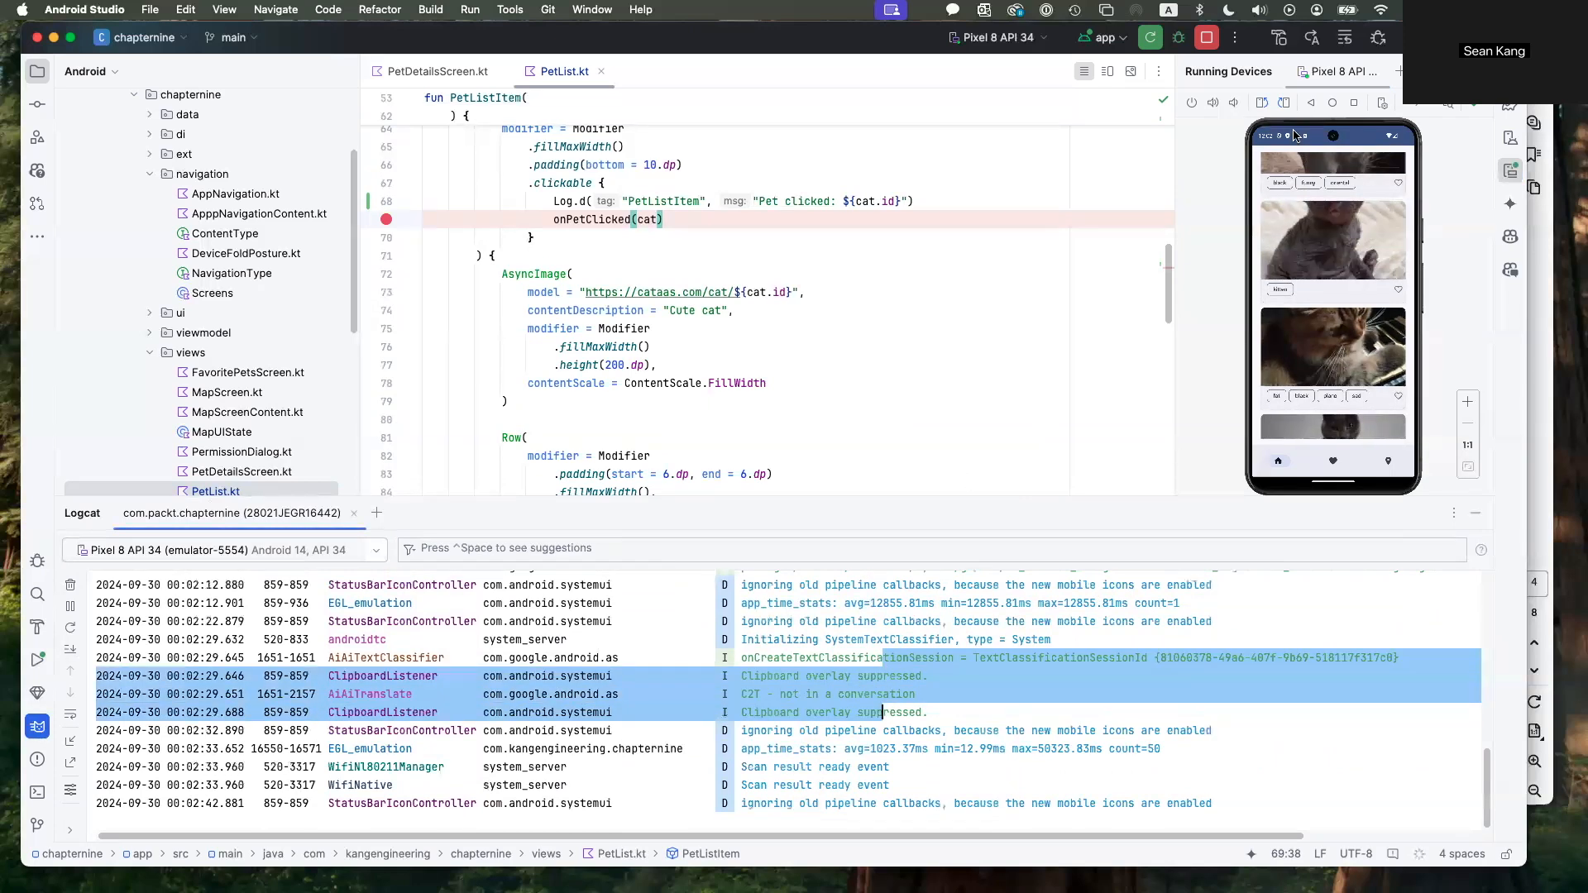
left_click(1332, 241)
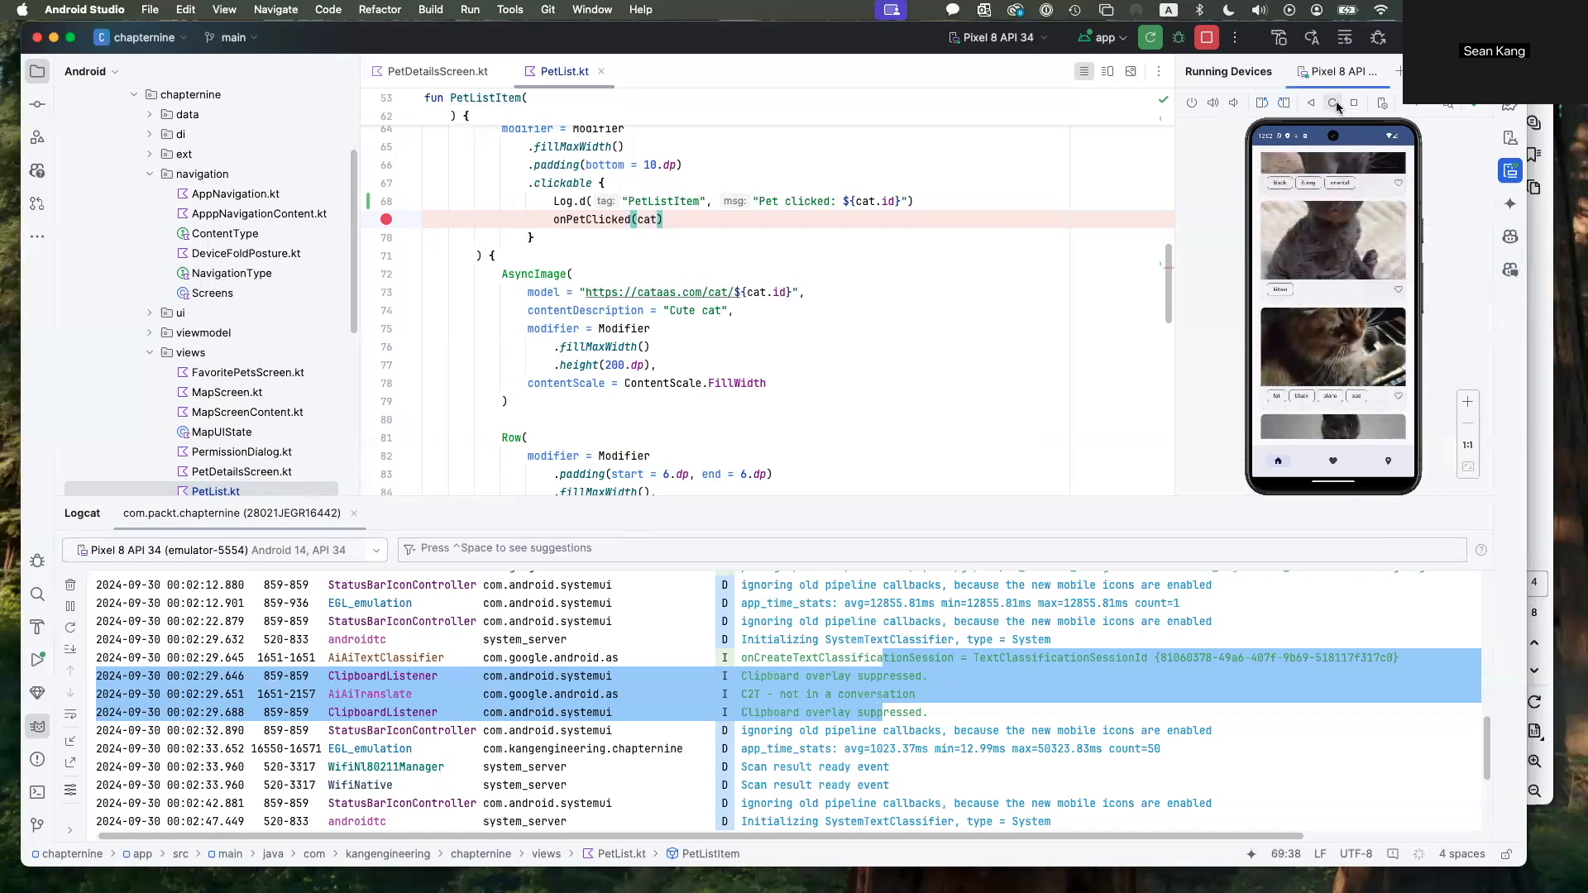
left_click(1333, 103)
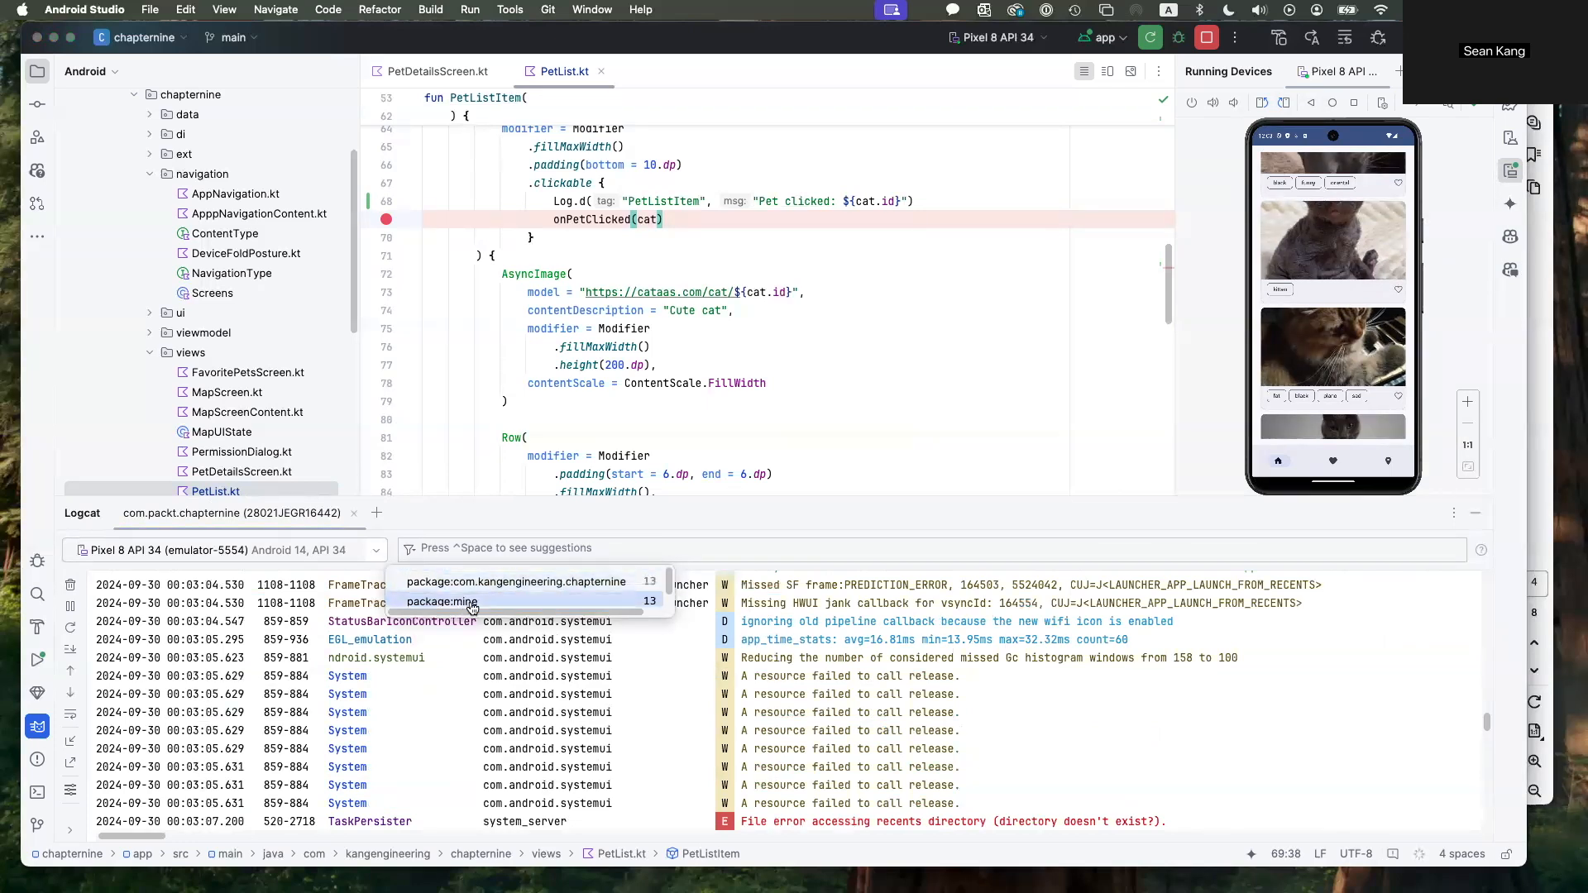
Pick package:mine from the Logcat filter suggestions
left_click(441, 601)
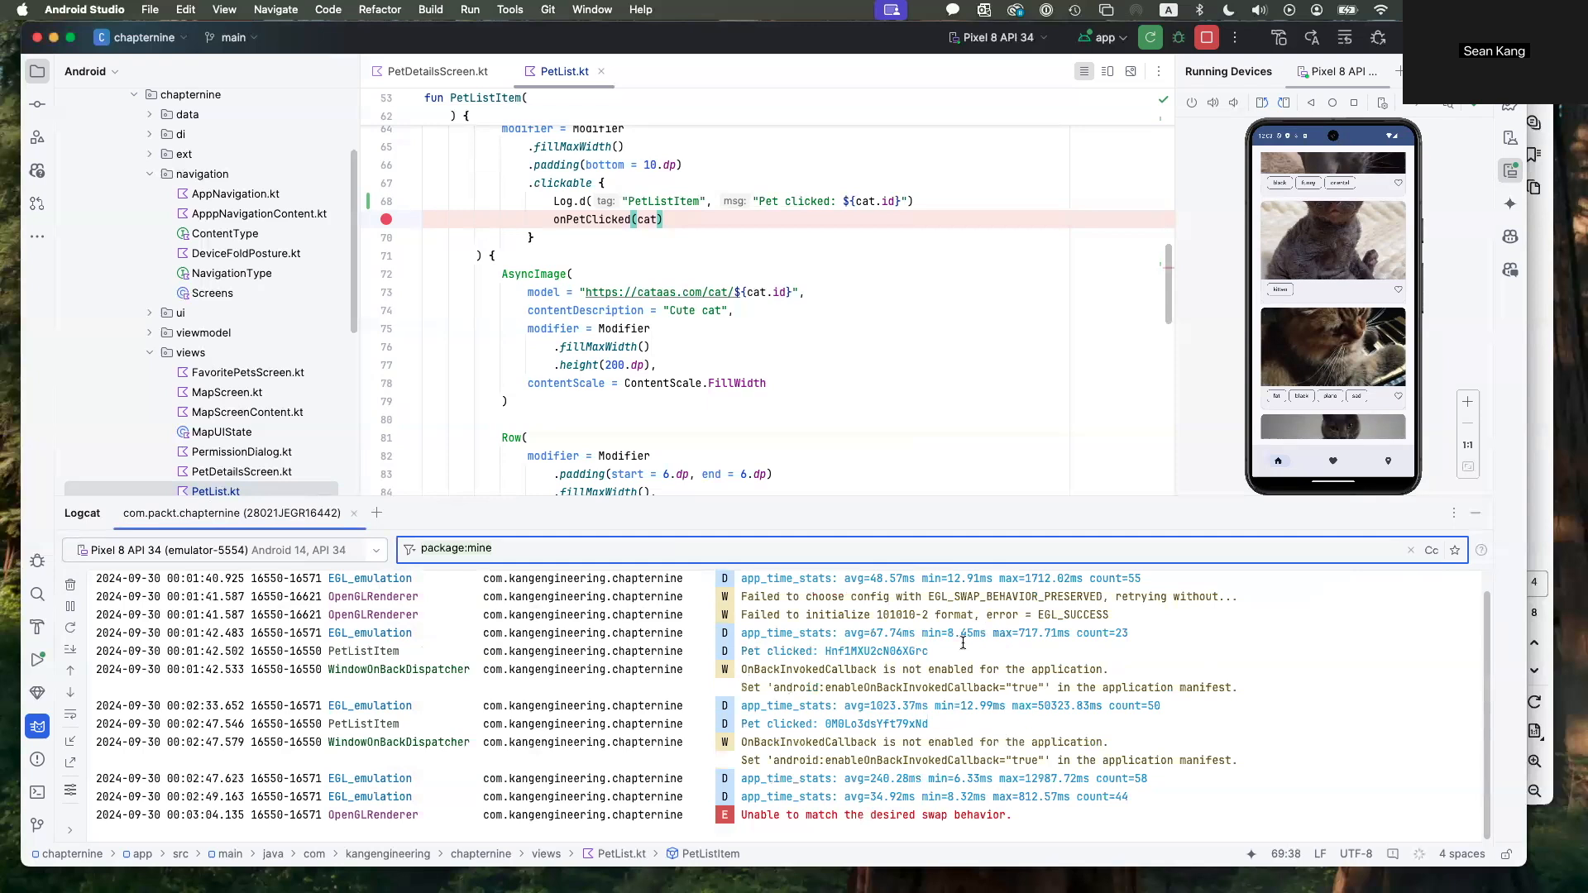
mouse_move(581, 365)
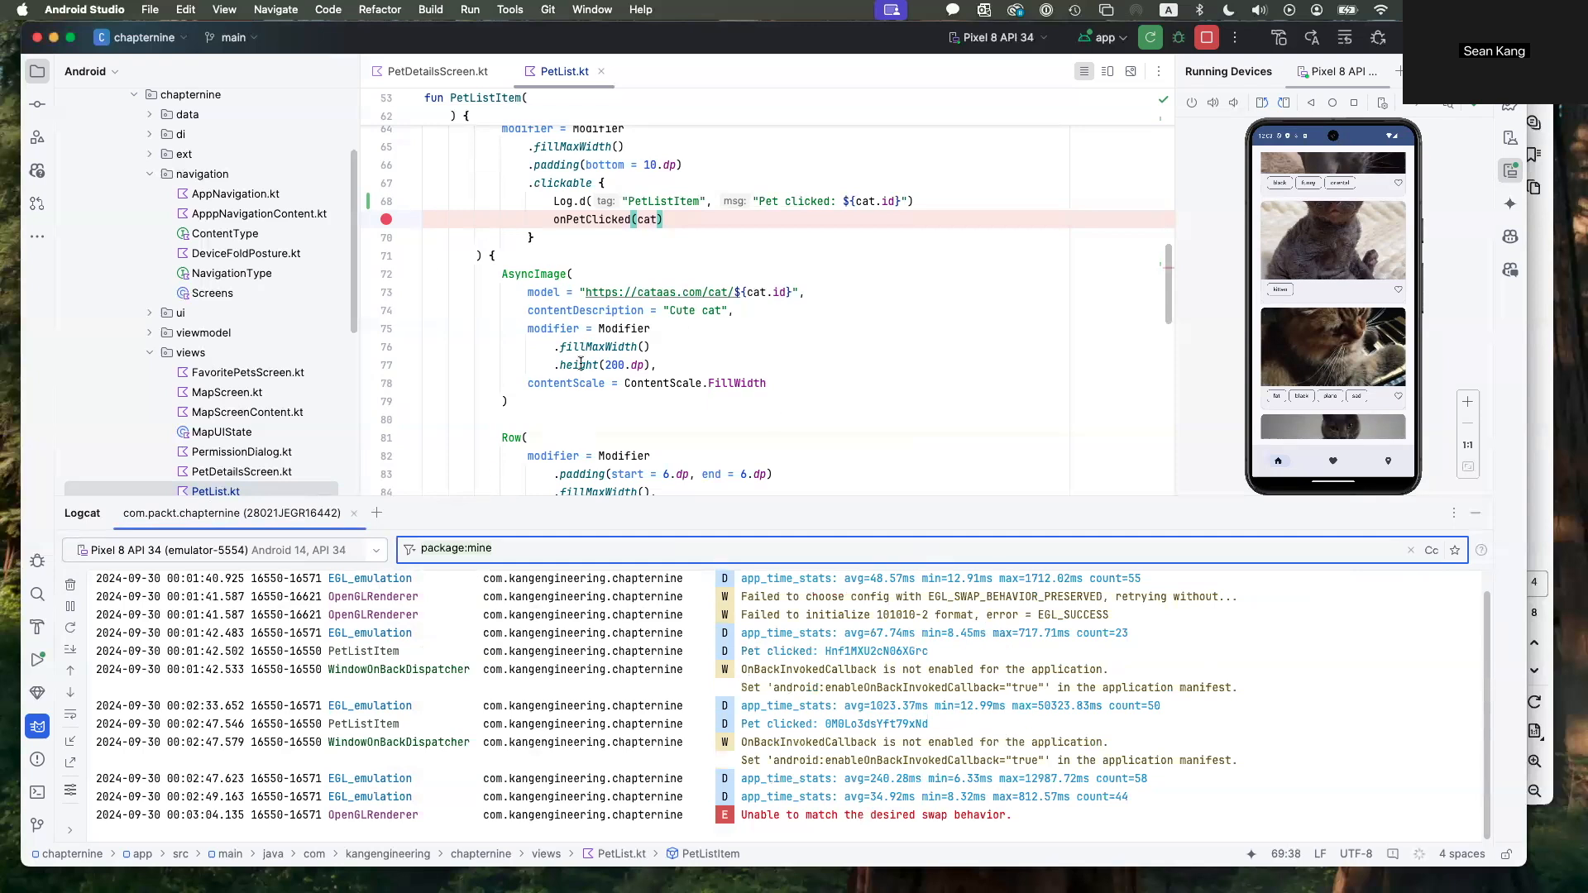
mouse_move(635, 397)
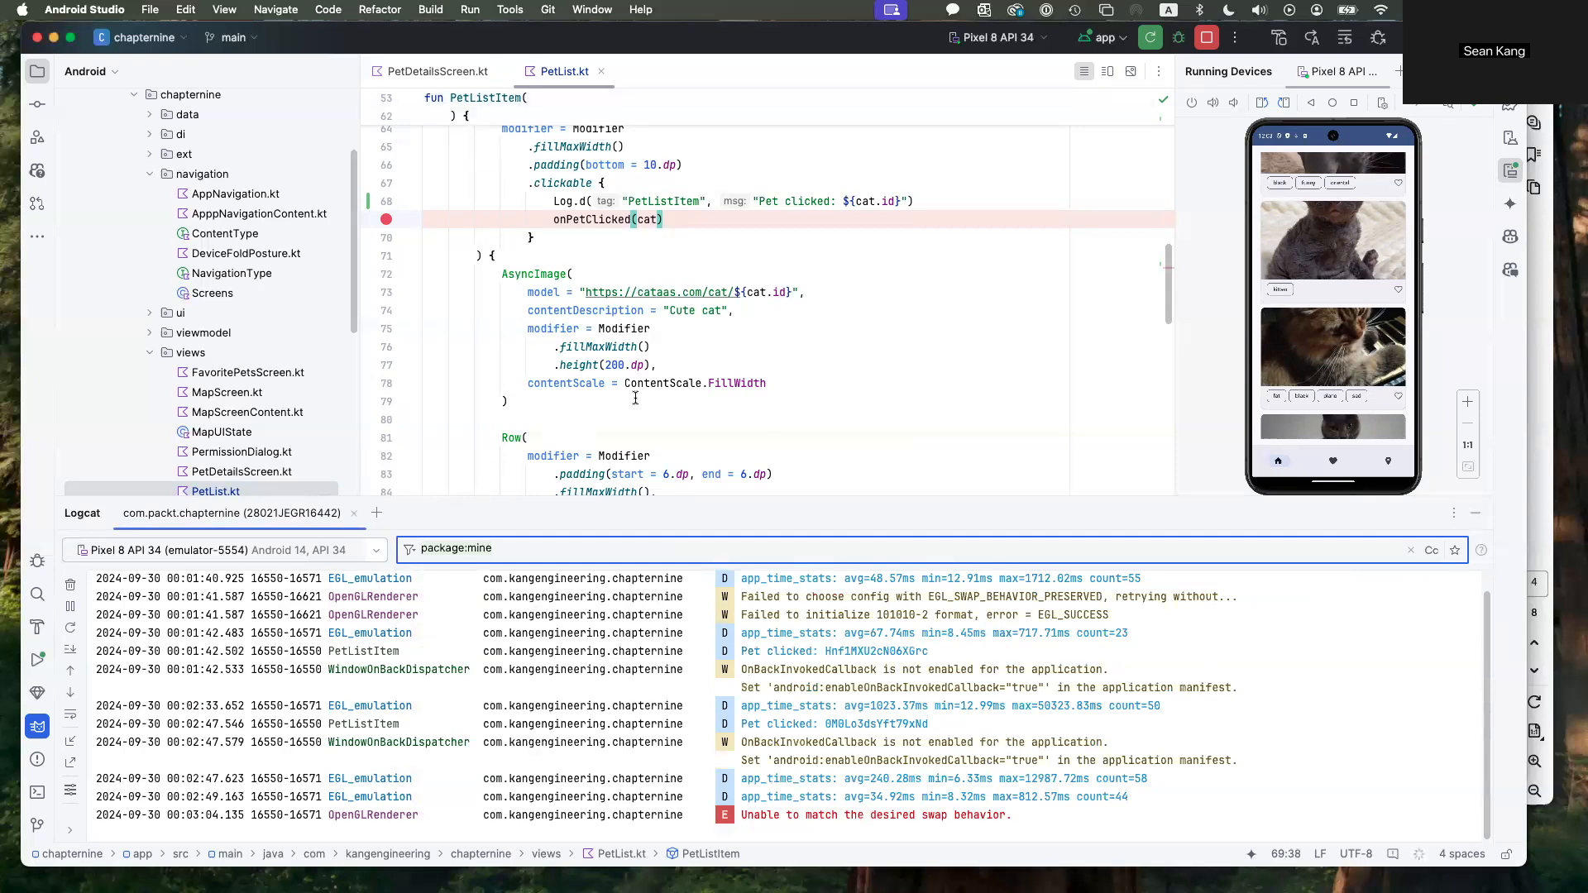